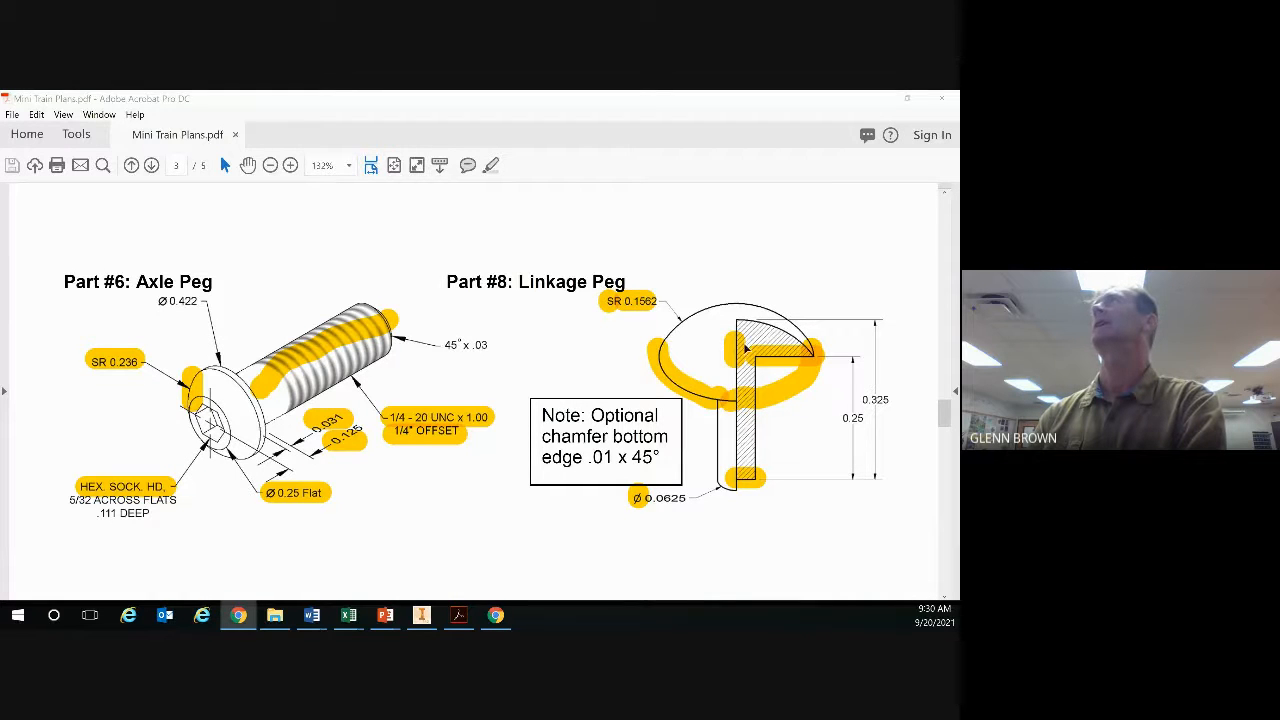
{"action": "mouse_move", "coordinate": [710, 350]}
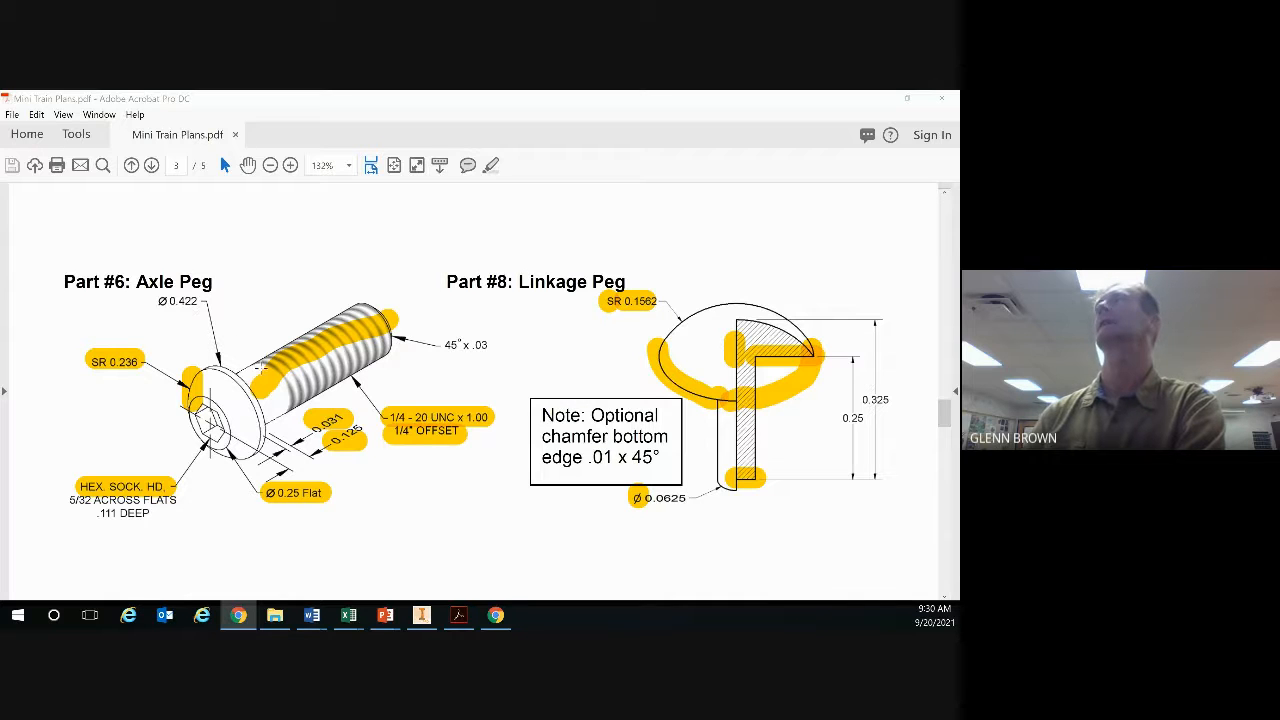
{"action": "mouse_move", "coordinate": [762, 383]}
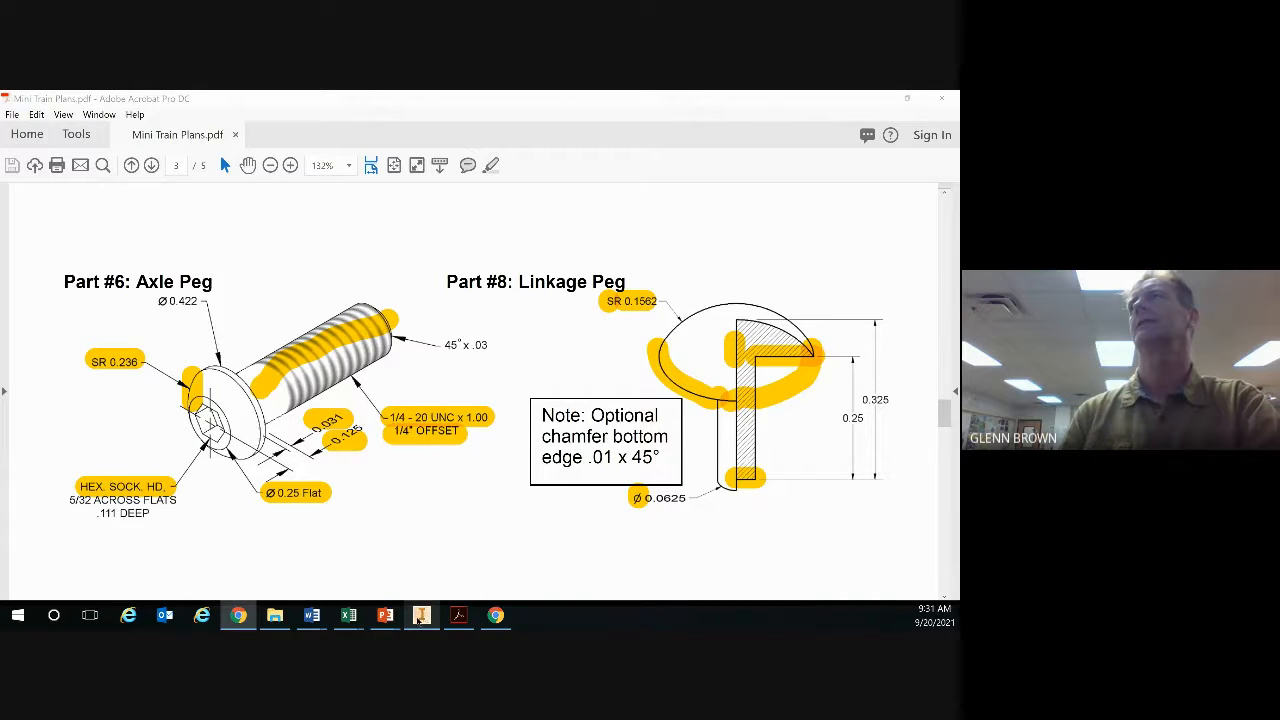
Step: Create a new blank part document (Part70), accepting the style conflict warning
{"action": "left_click", "coordinate": [421, 615]}
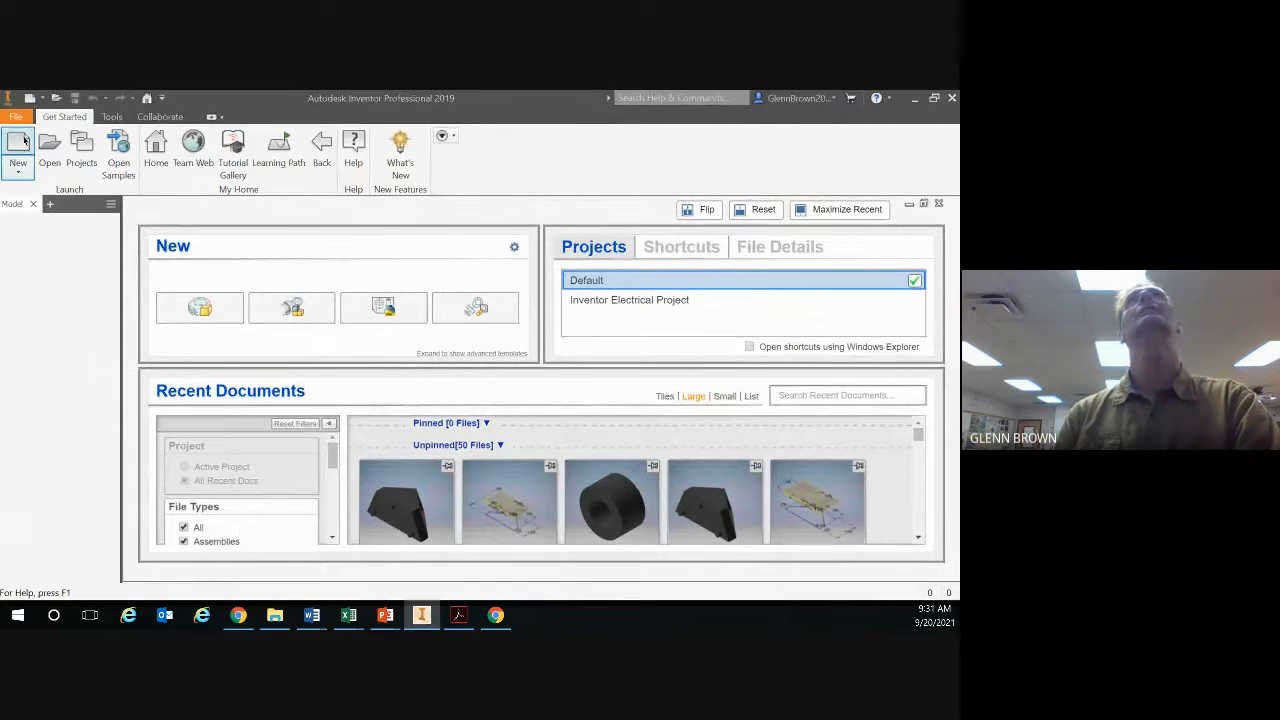
{"action": "mouse_move", "coordinate": [199, 307]}
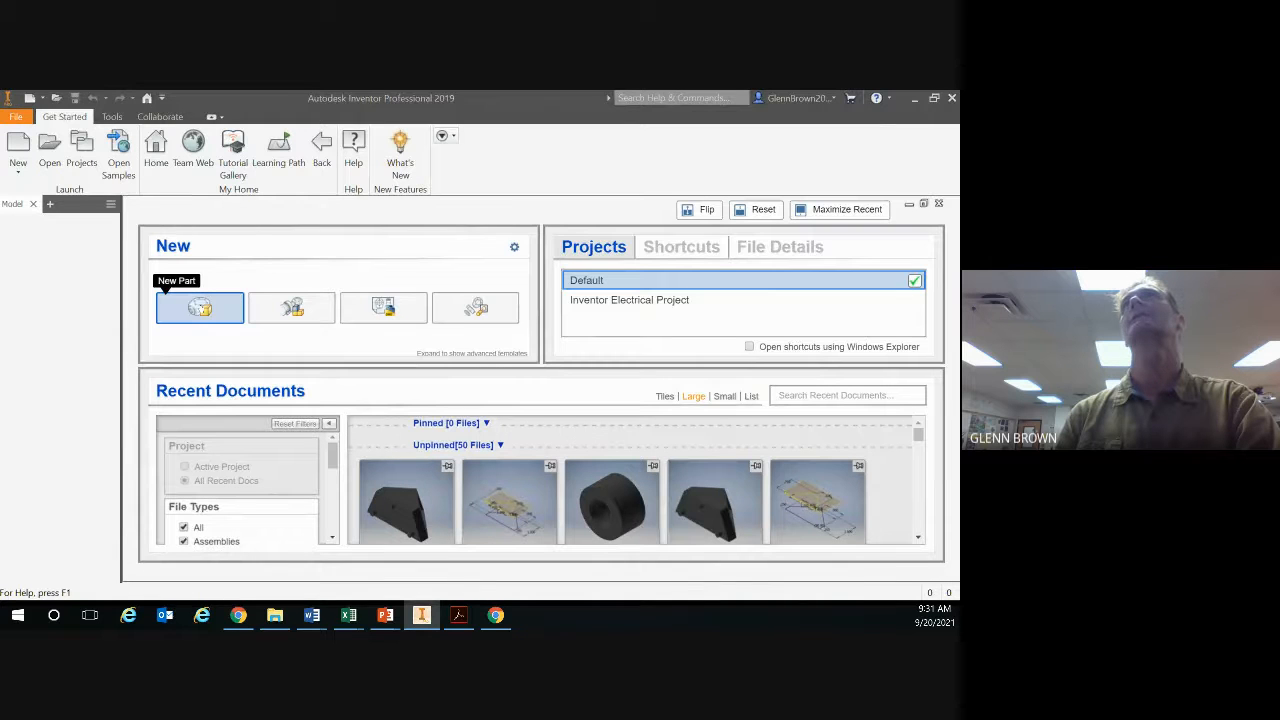
{"action": "left_click", "coordinate": [199, 307]}
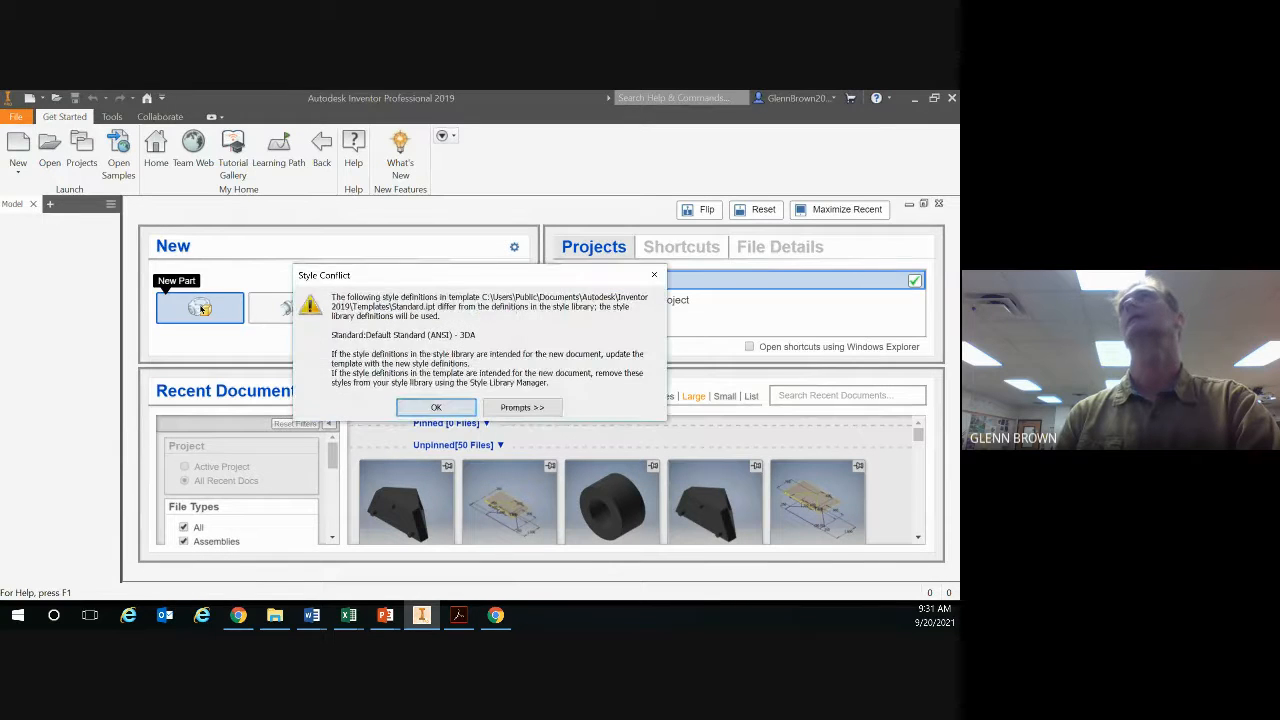
{"action": "left_click", "coordinate": [435, 407]}
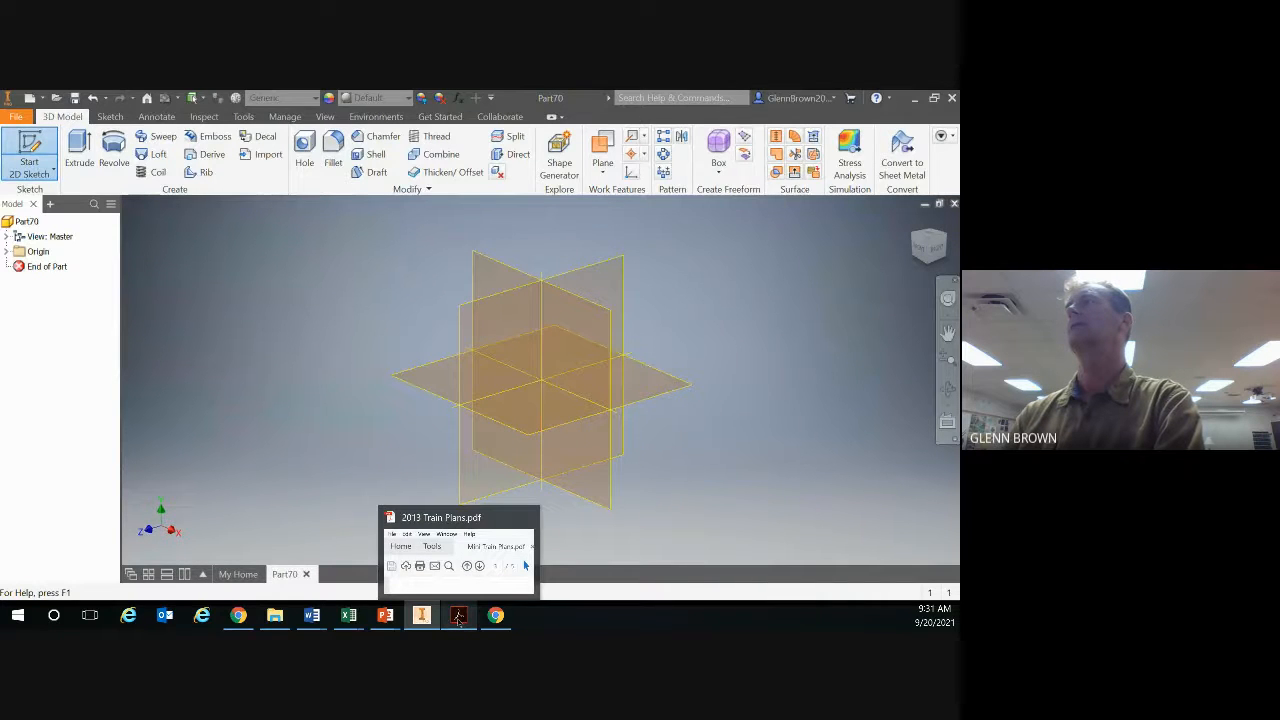
{"action": "mouse_move", "coordinate": [458, 614]}
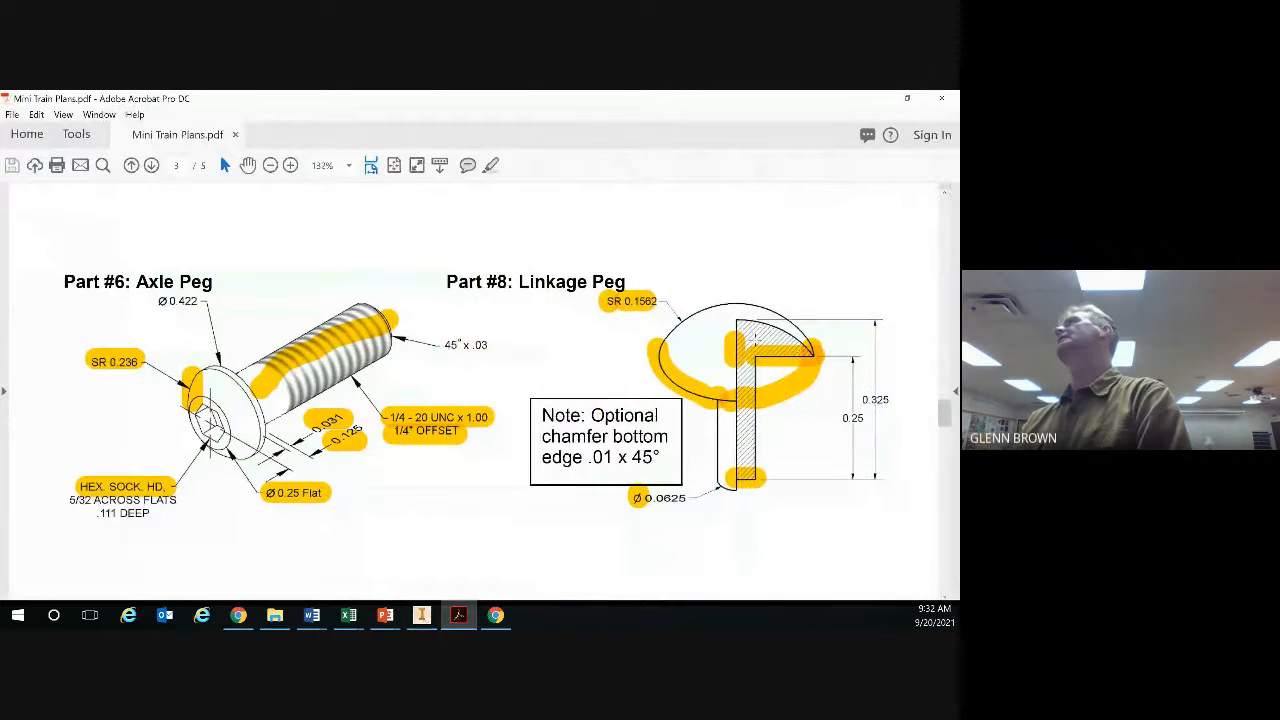
{"action": "scroll", "scroll_direction": "down", "scroll_amount": 3}
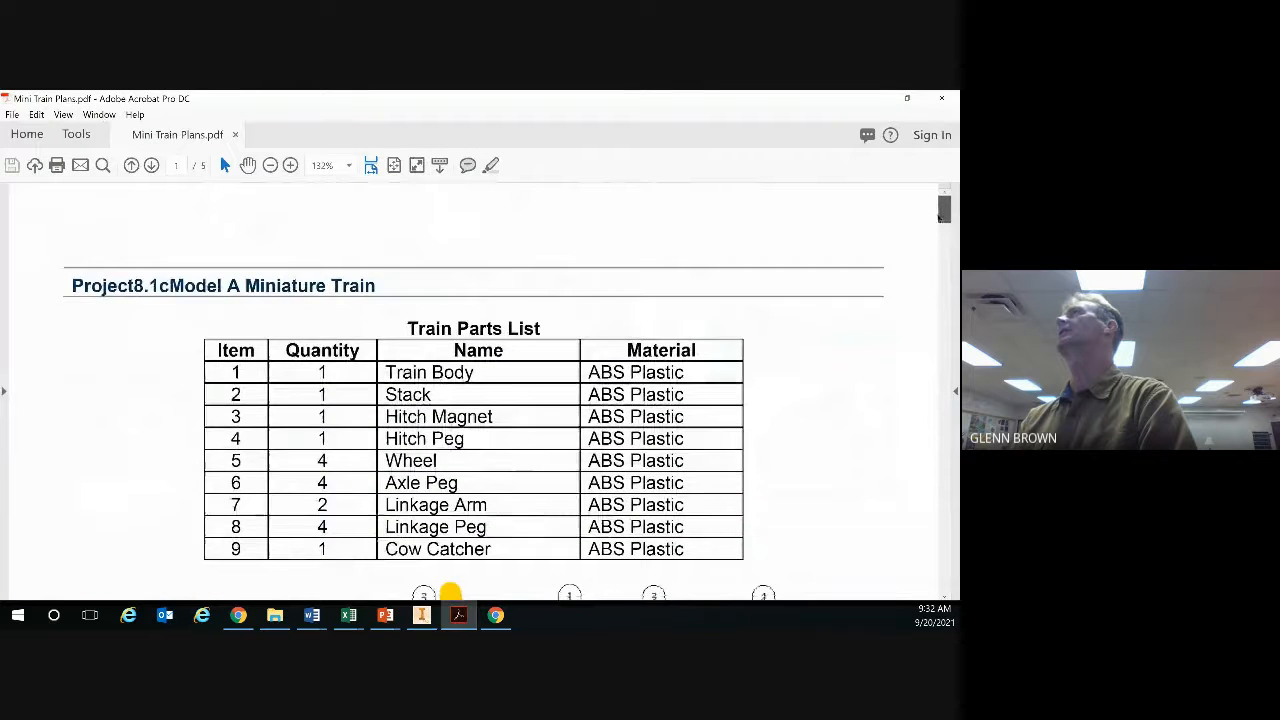
{"action": "scroll", "scroll_direction": "down", "scroll_amount": 3}
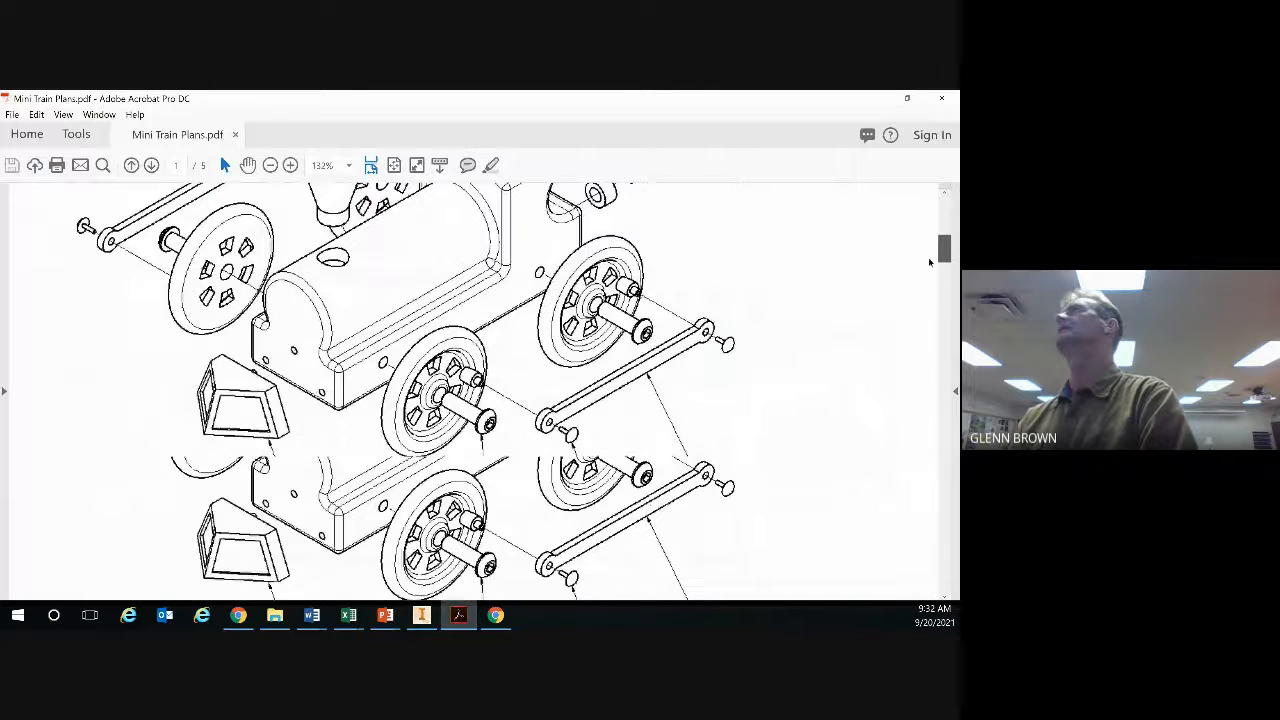
{"action": "scroll", "scroll_direction": "down", "scroll_amount": 3}
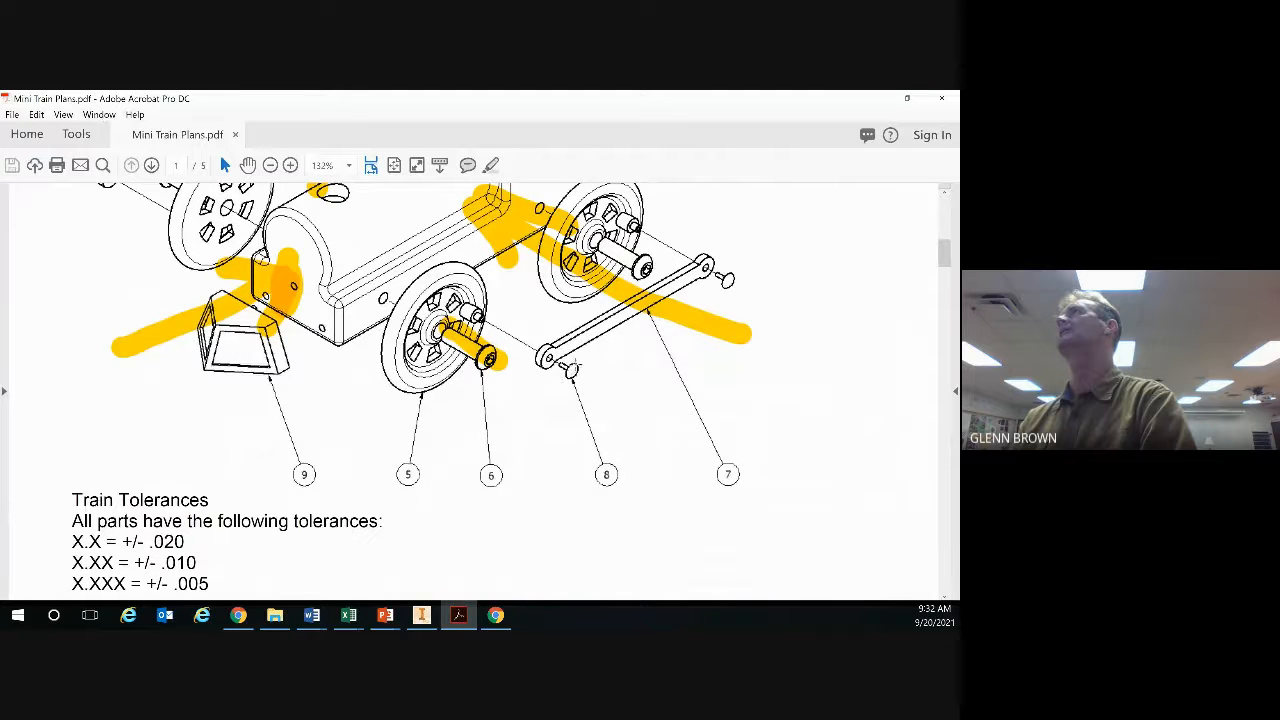
{"action": "scroll", "scroll_direction": "up", "scroll_amount": 3}
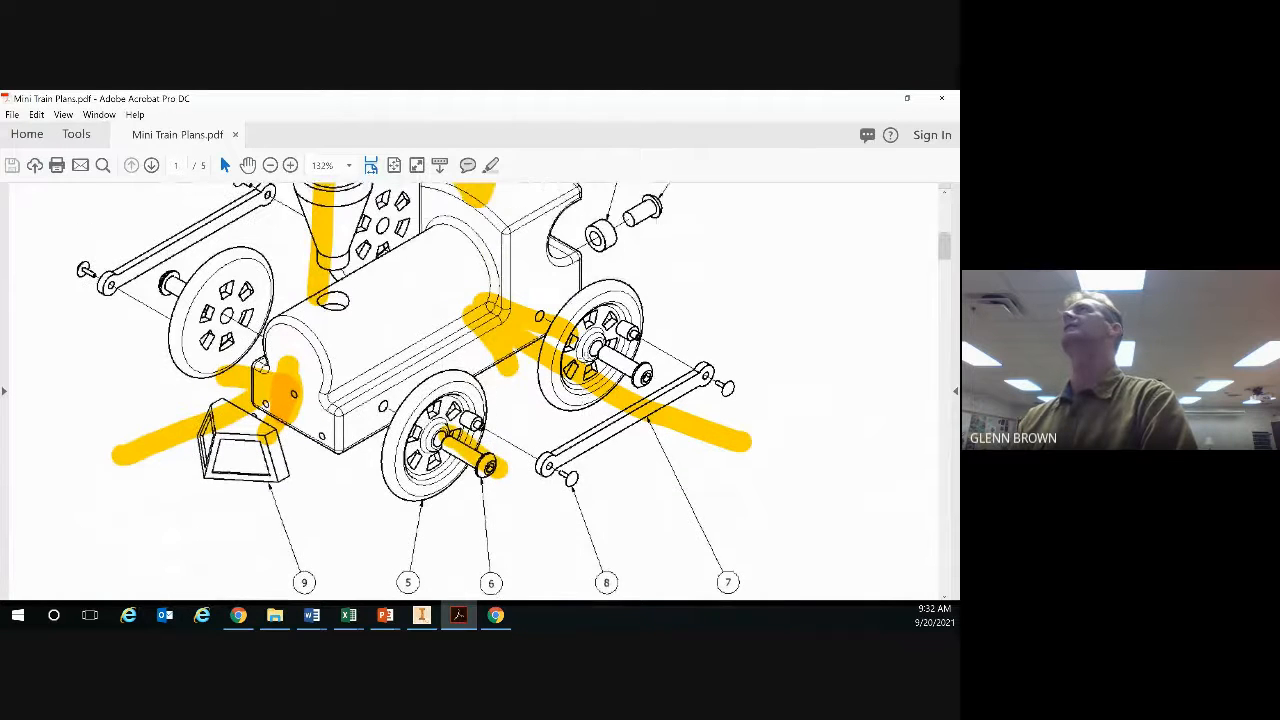
{"action": "scroll", "scroll_direction": "up", "scroll_amount": 3}
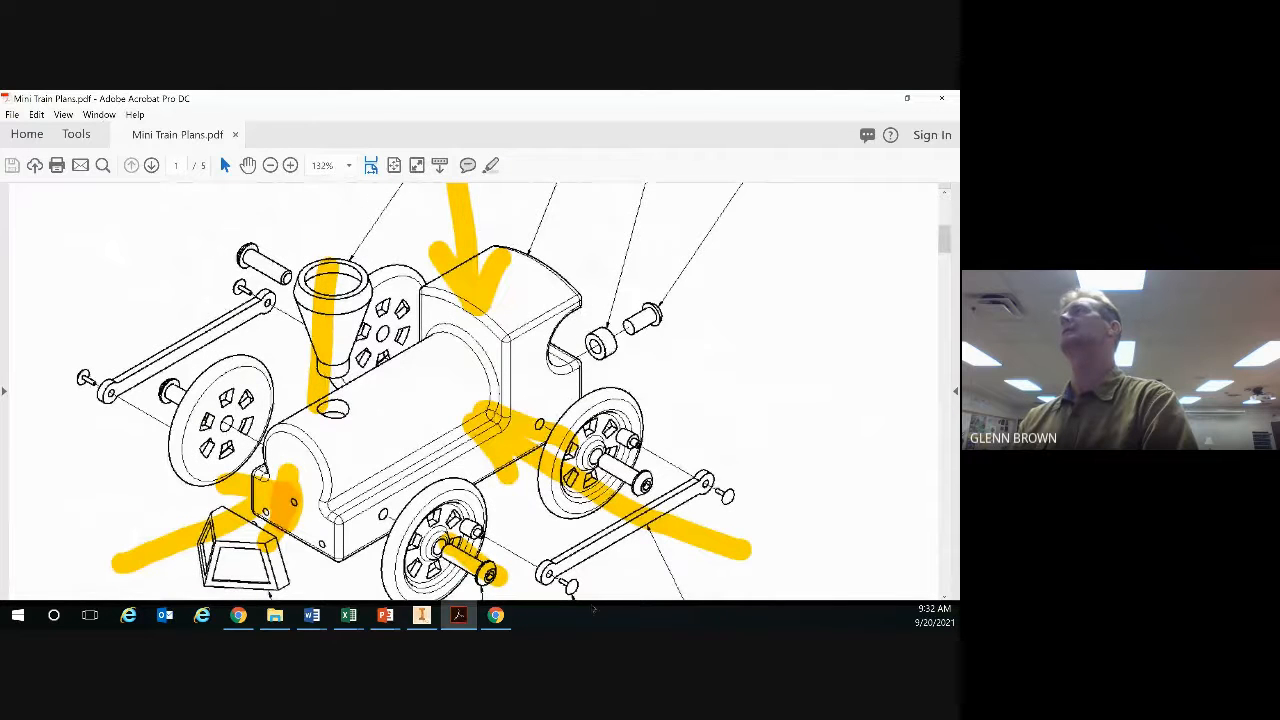
{"action": "mouse_move", "coordinate": [570, 590]}
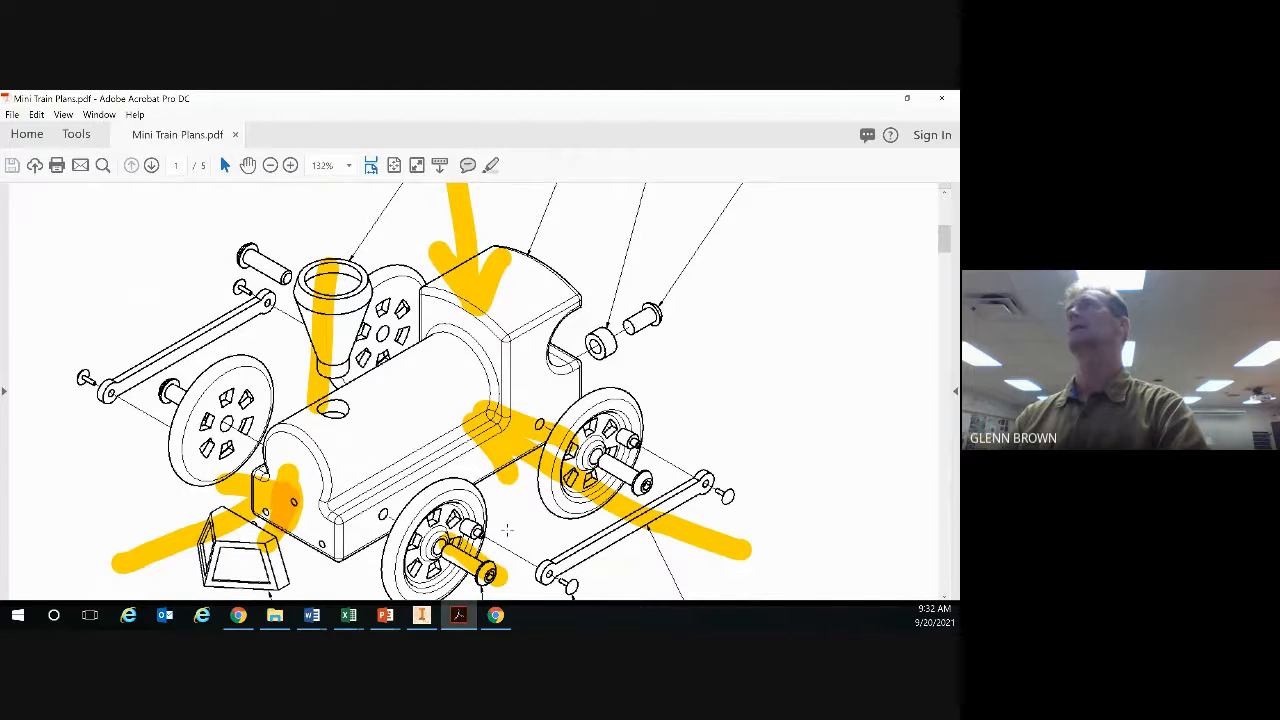
{"action": "mouse_move", "coordinate": [565, 588]}
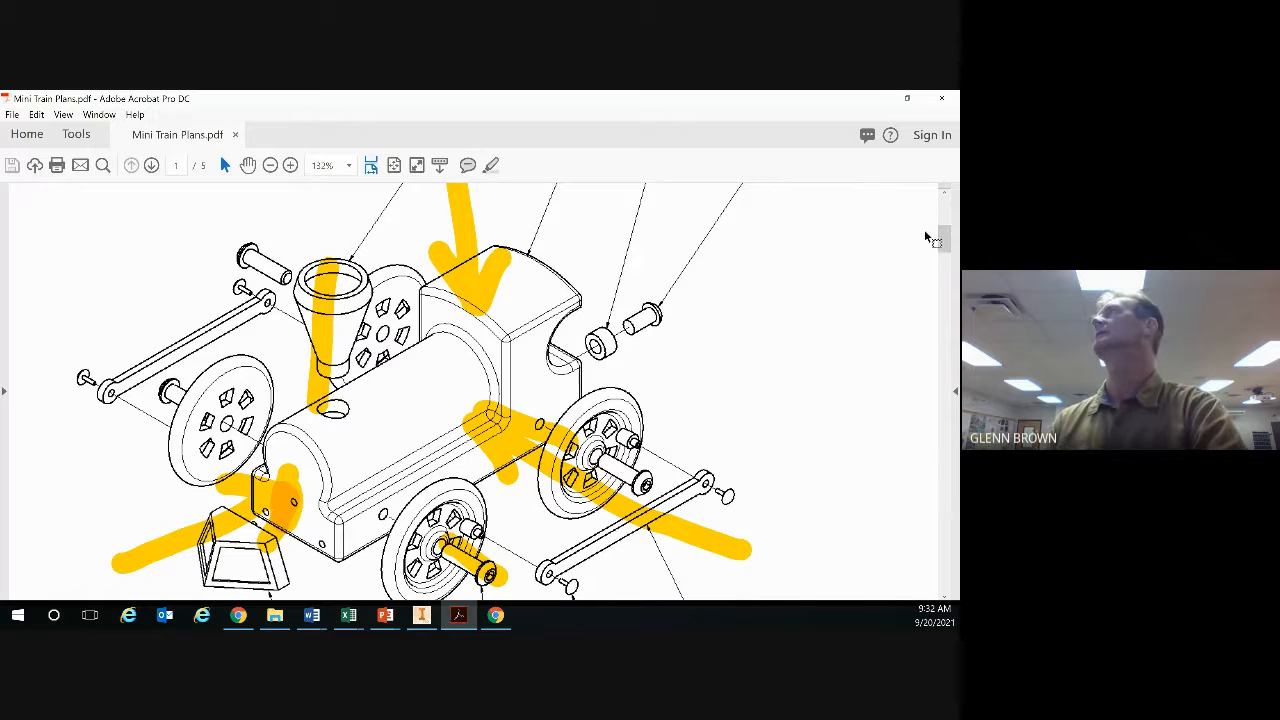
{"action": "scroll", "scroll_direction": "down", "scroll_amount": 3}
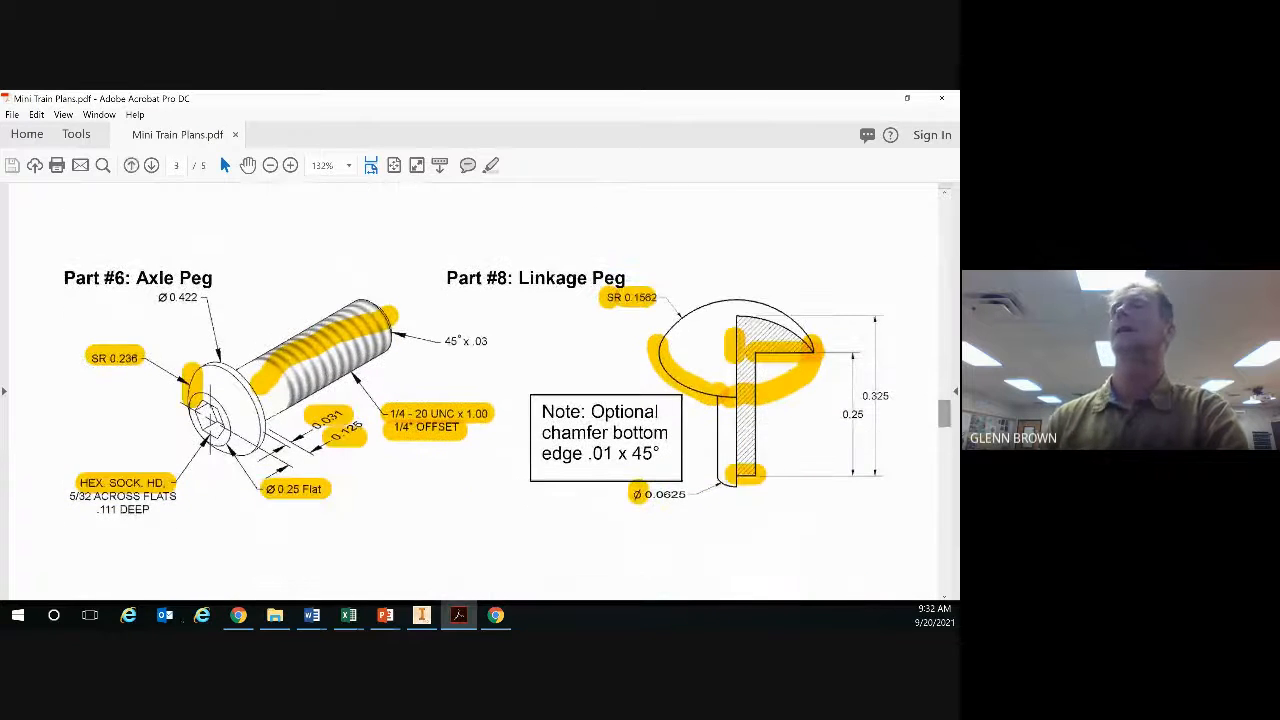
{"action": "left_click", "coordinate": [420, 615]}
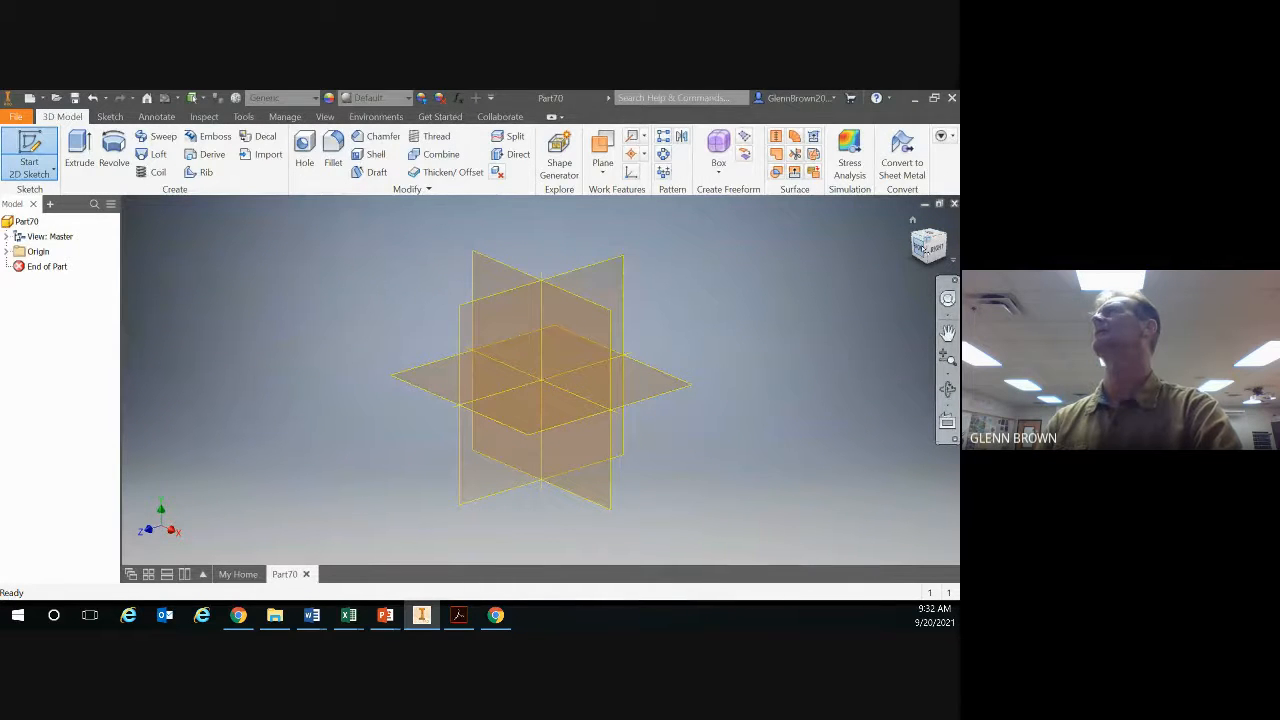
Step: Start Sketch1 on the XZ plane and draw the first line upward from the origin
{"action": "left_click", "coordinate": [29, 155]}
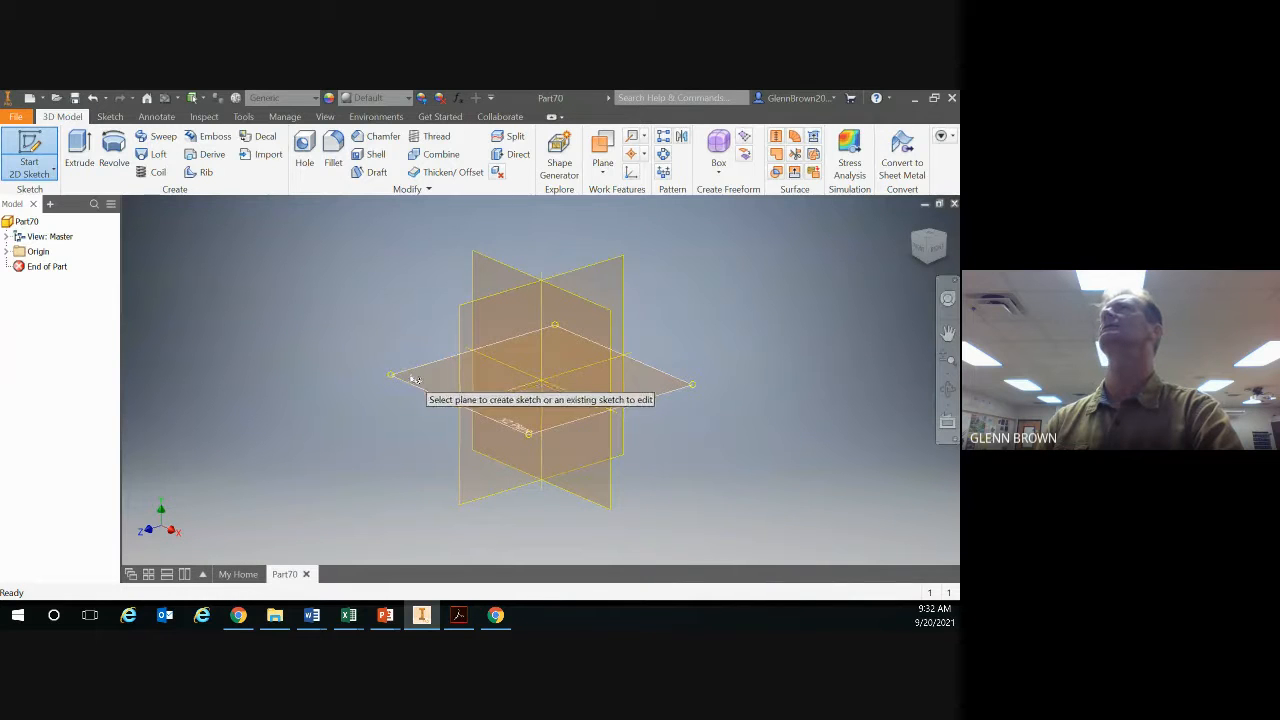
{"action": "left_click", "coordinate": [540, 380]}
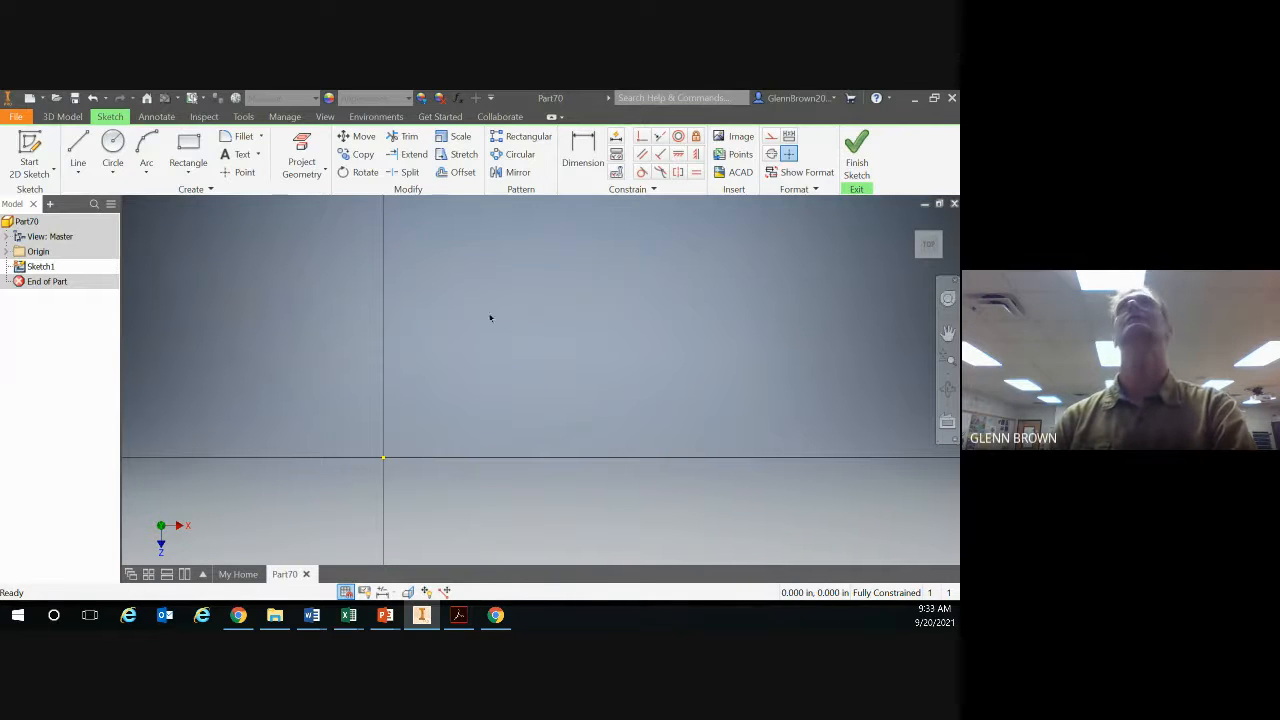
{"action": "left_click", "coordinate": [78, 150]}
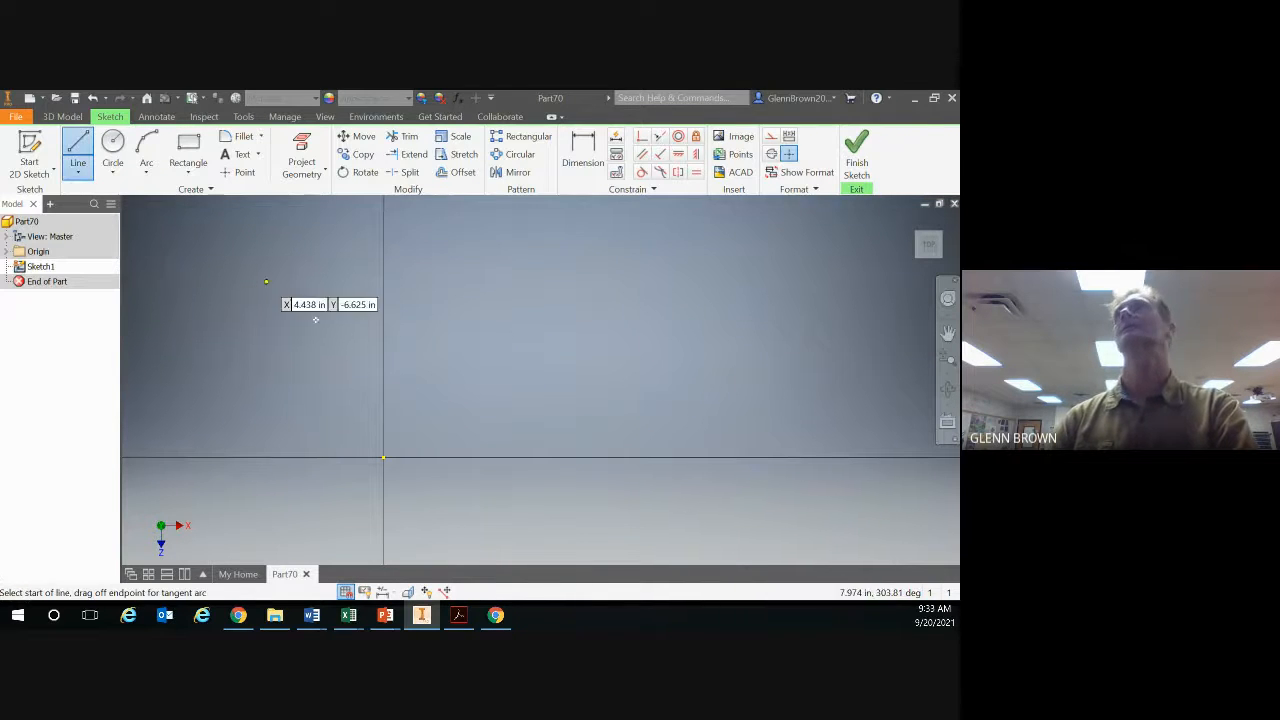
{"action": "mouse_move", "coordinate": [418, 448]}
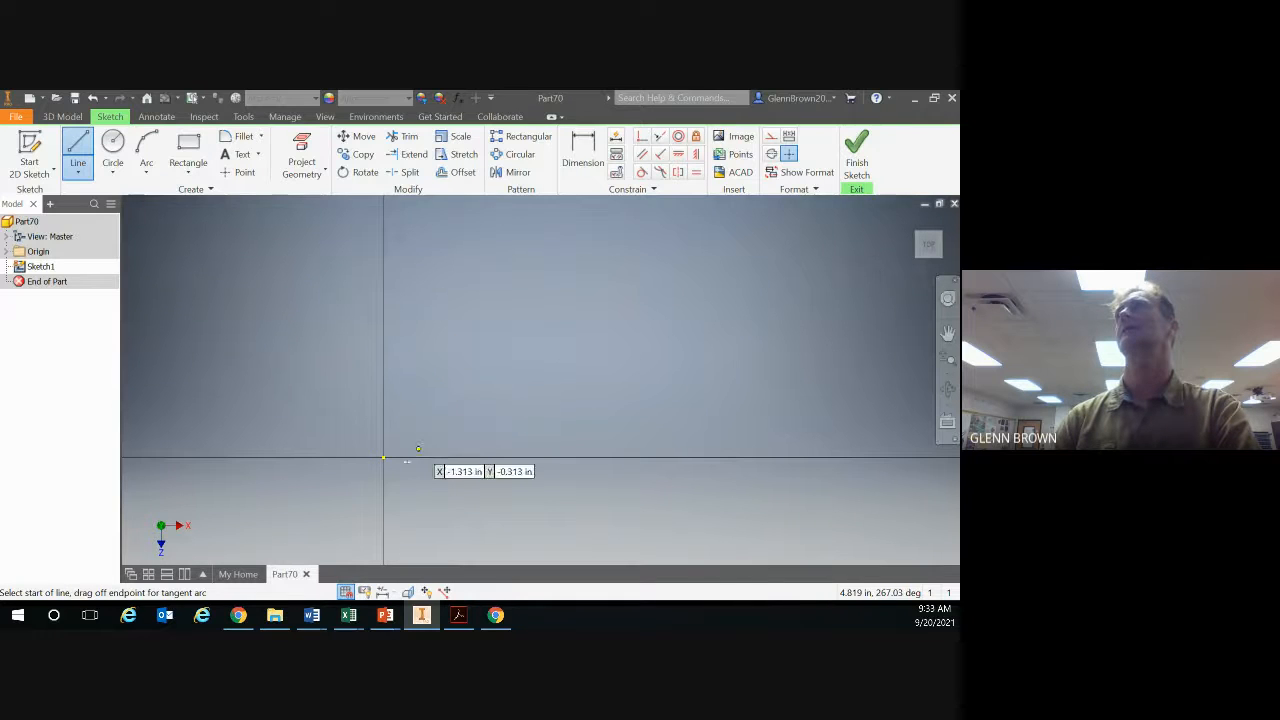
{"action": "mouse_move", "coordinate": [384, 458]}
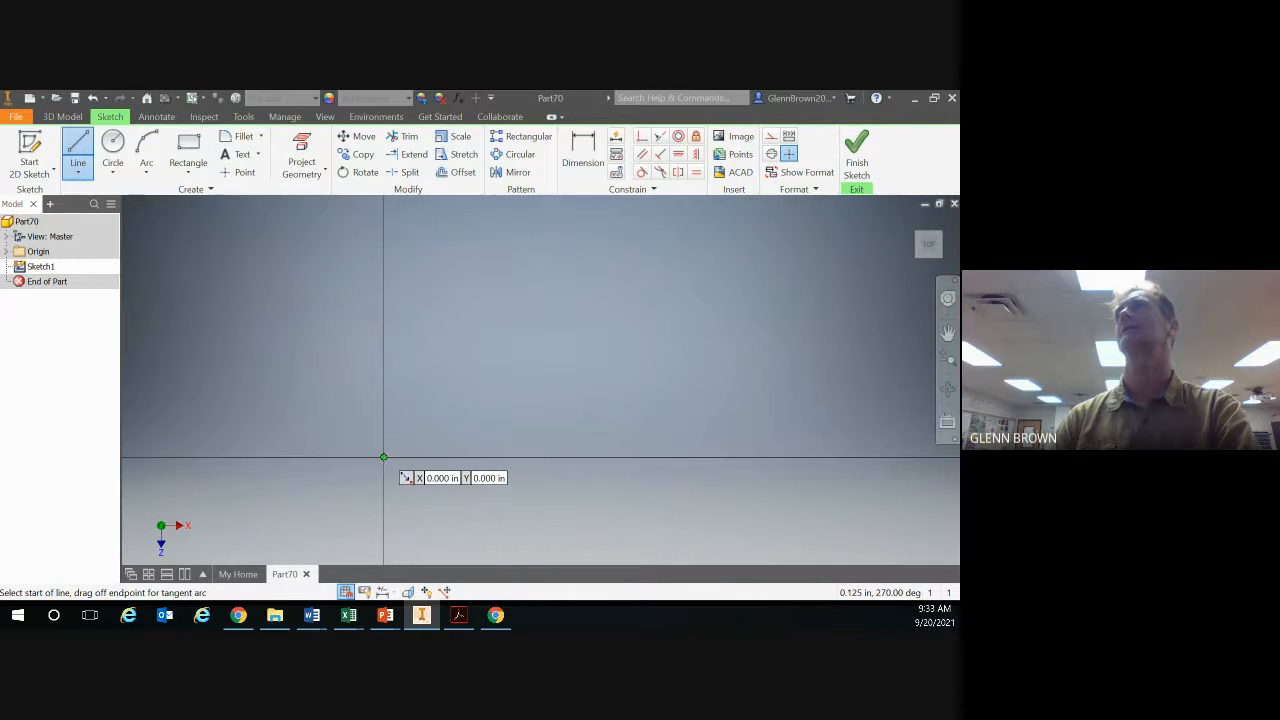
{"action": "left_click", "coordinate": [383, 457]}
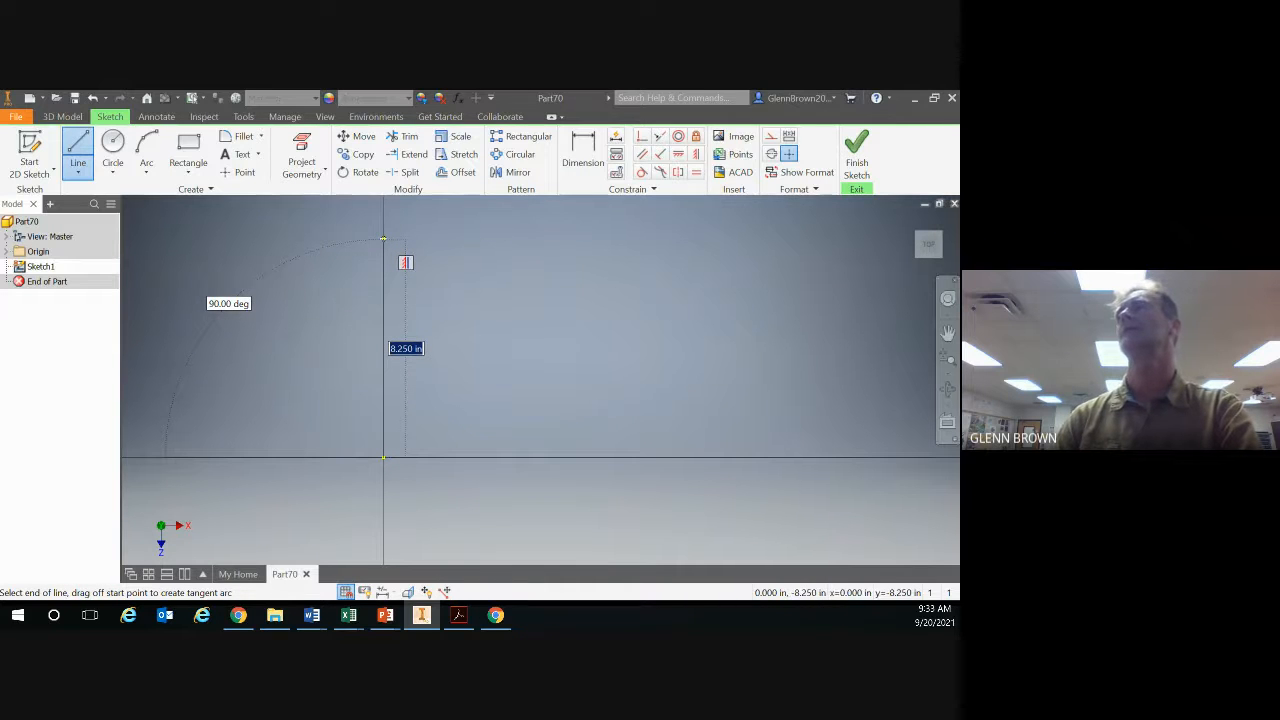
{"action": "left_click", "coordinate": [459, 615]}
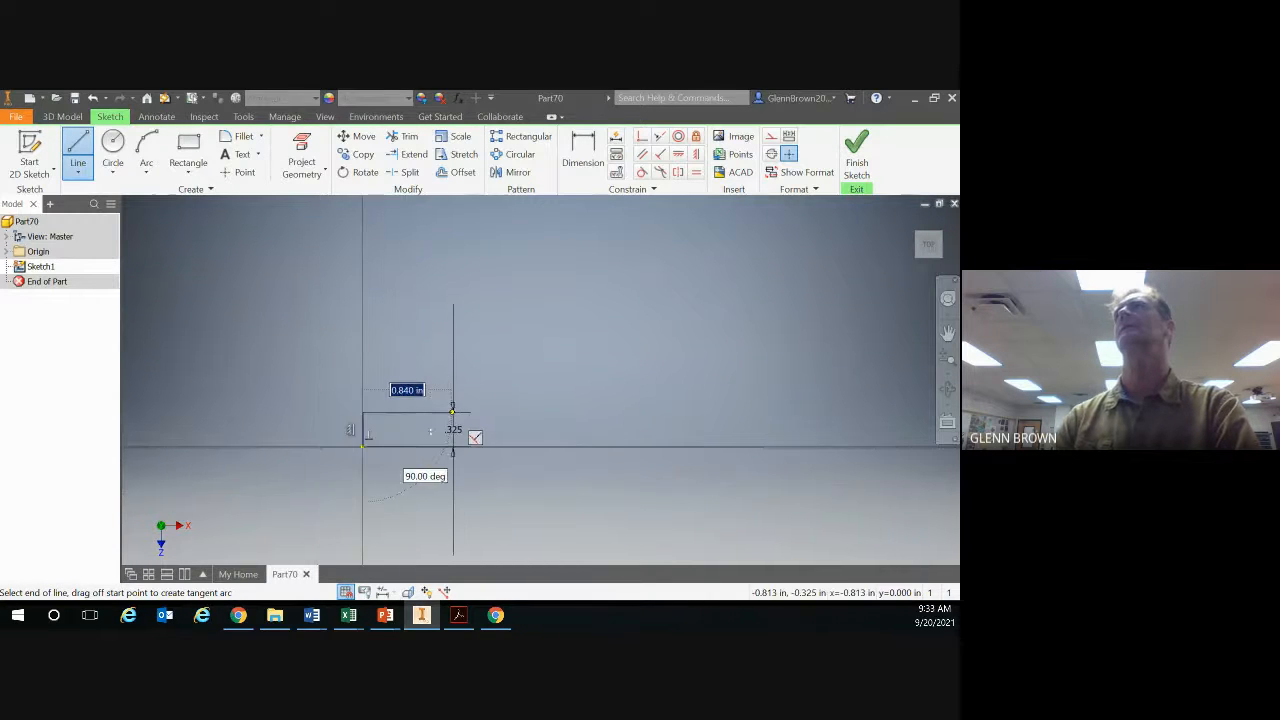
{"action": "right_click", "coordinate": [310, 365]}
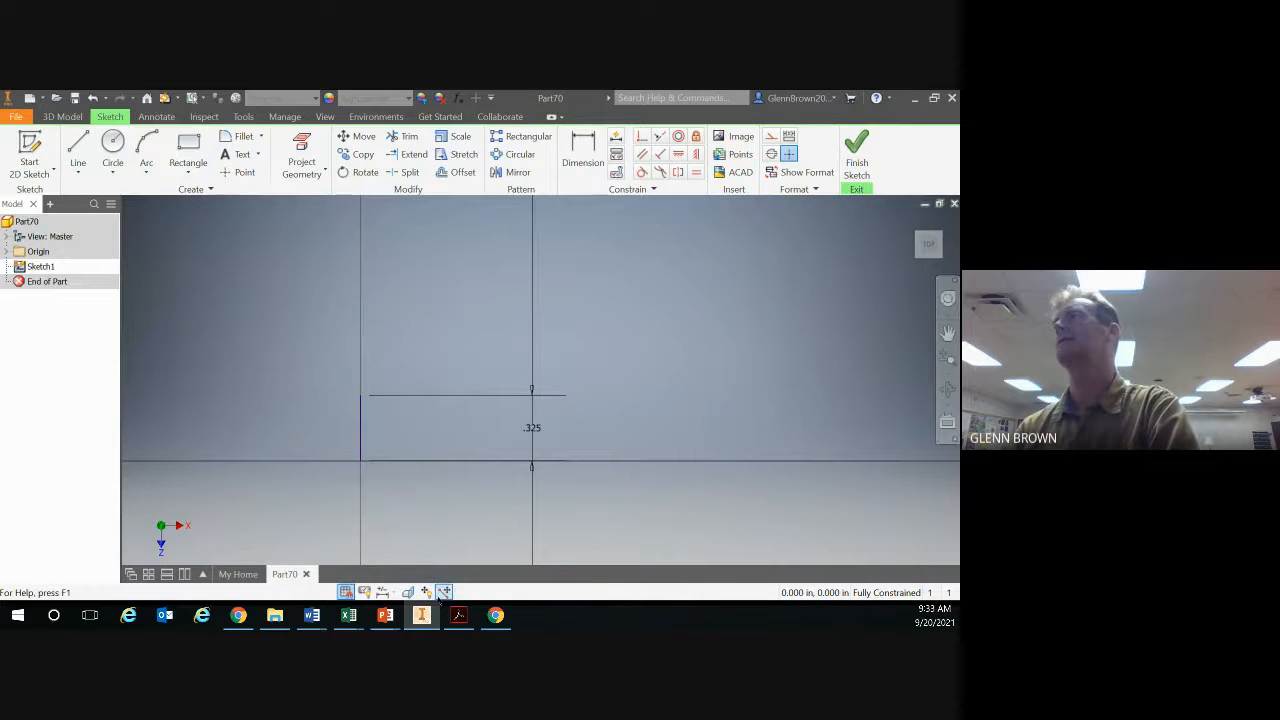
Step: Review the Linkage Peg drawing's .325 and .25 heights and SR .1562 head
{"action": "left_click", "coordinate": [458, 615]}
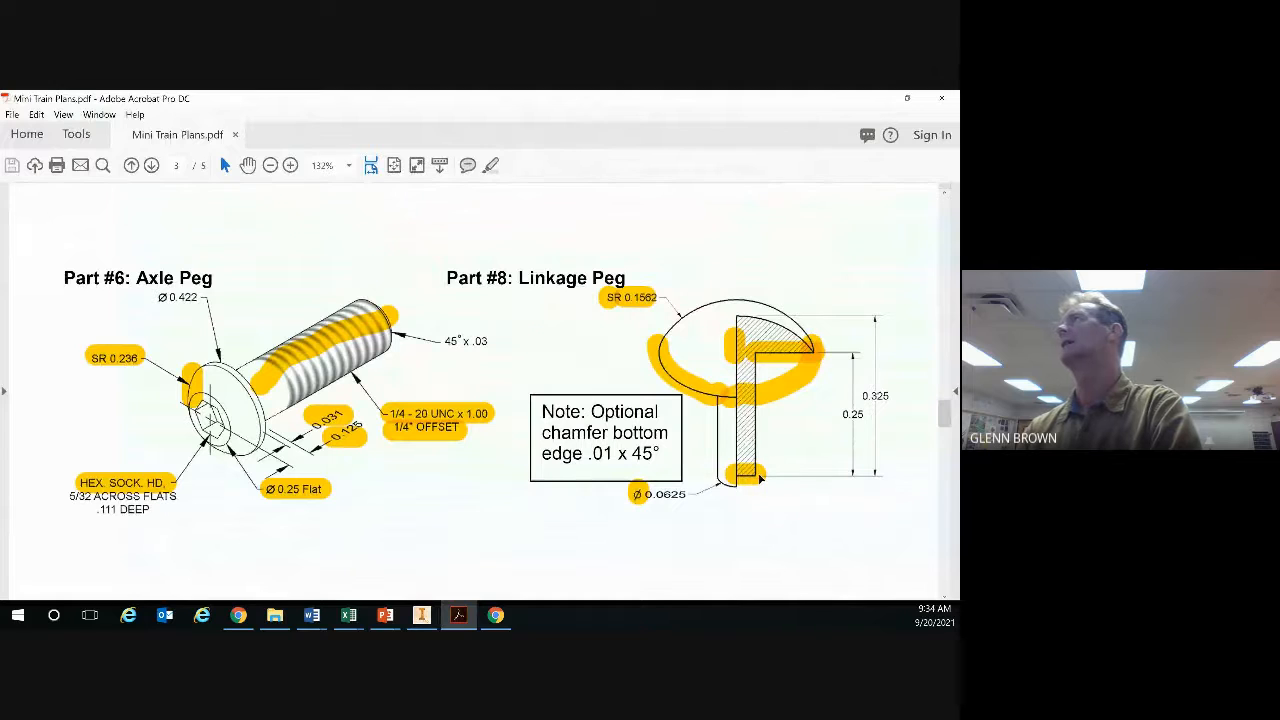
{"action": "mouse_move", "coordinate": [845, 340]}
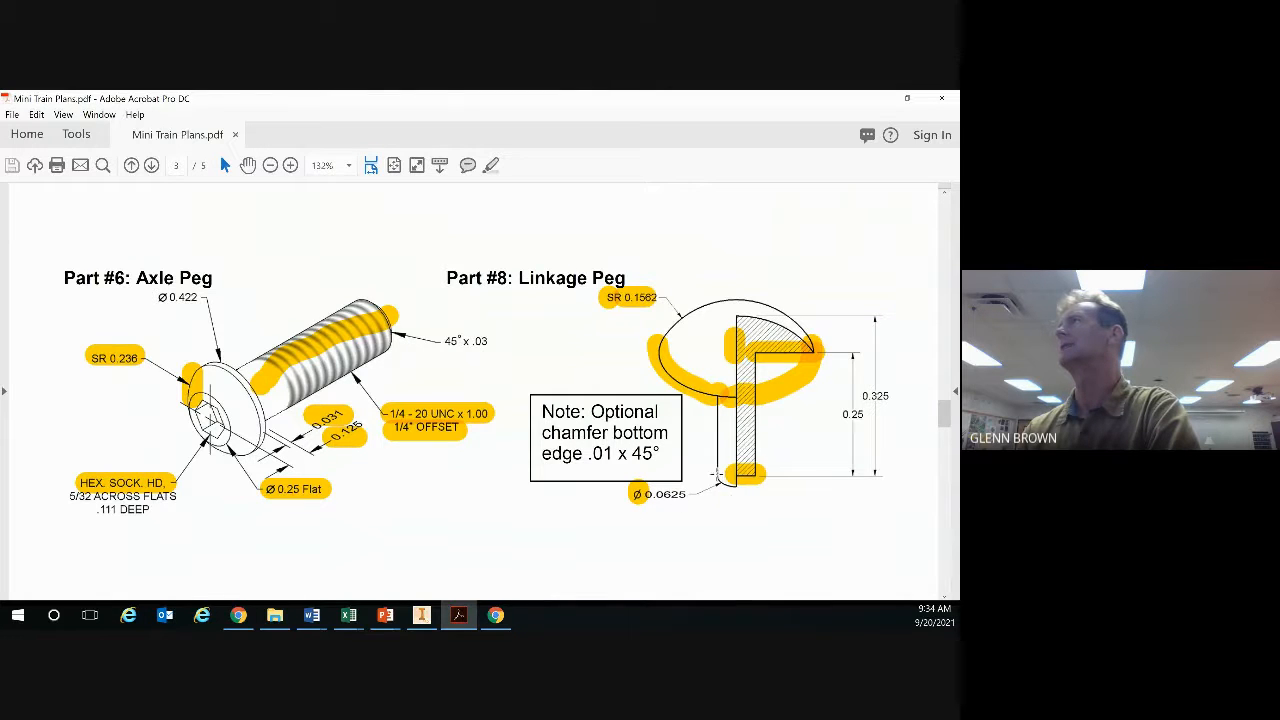
{"action": "mouse_move", "coordinate": [760, 483]}
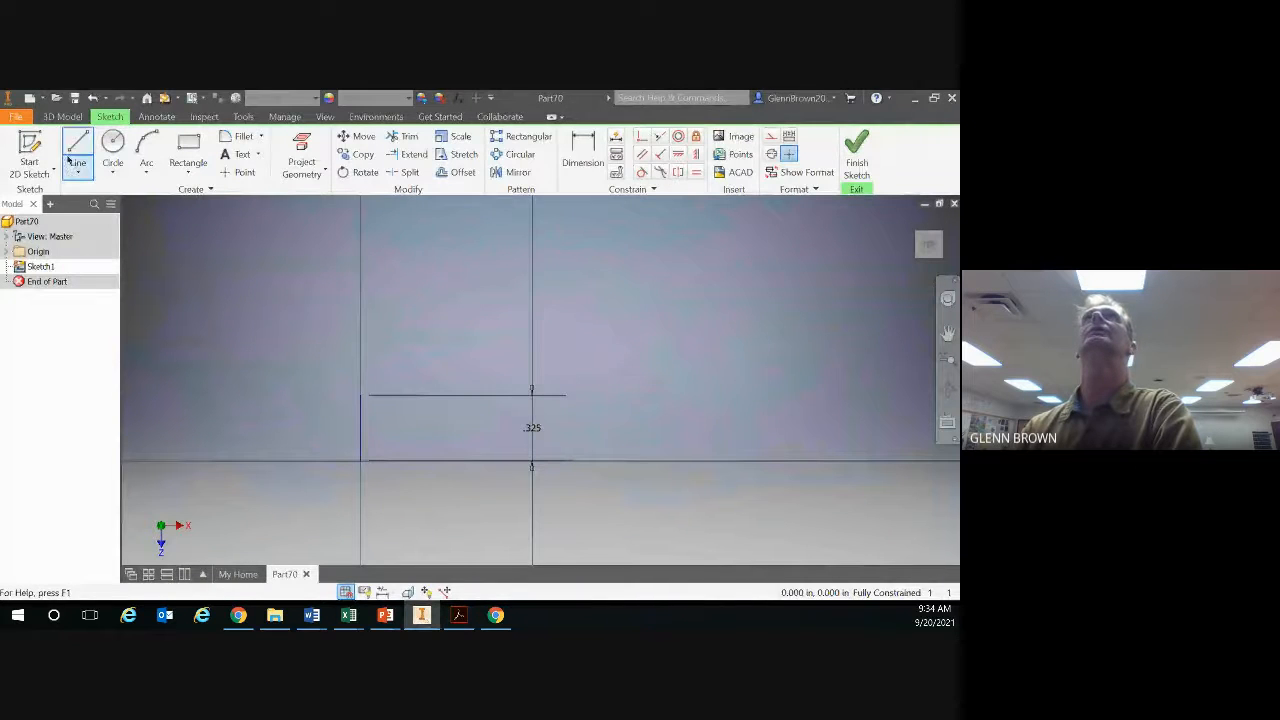
Step: Draw the shaft half-profile from the origin: .0625/2 across the bottom and .25 tall
{"action": "left_click", "coordinate": [78, 145]}
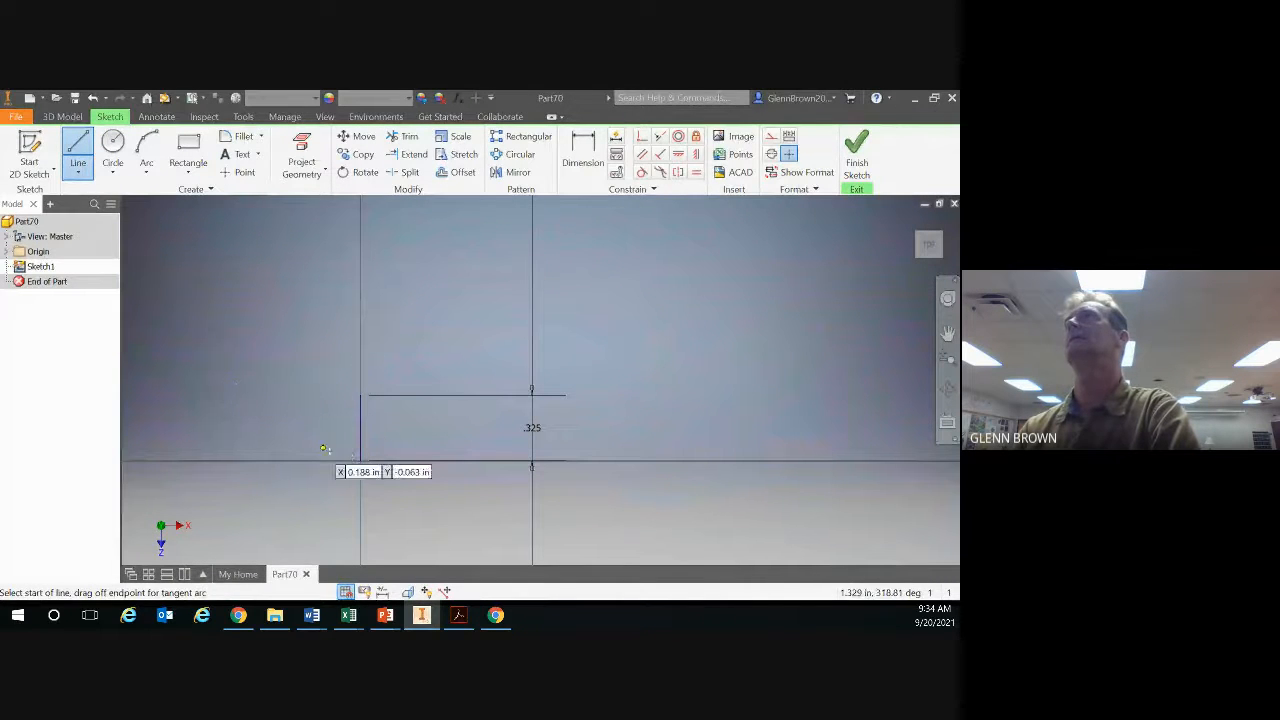
{"action": "left_click", "coordinate": [360, 459]}
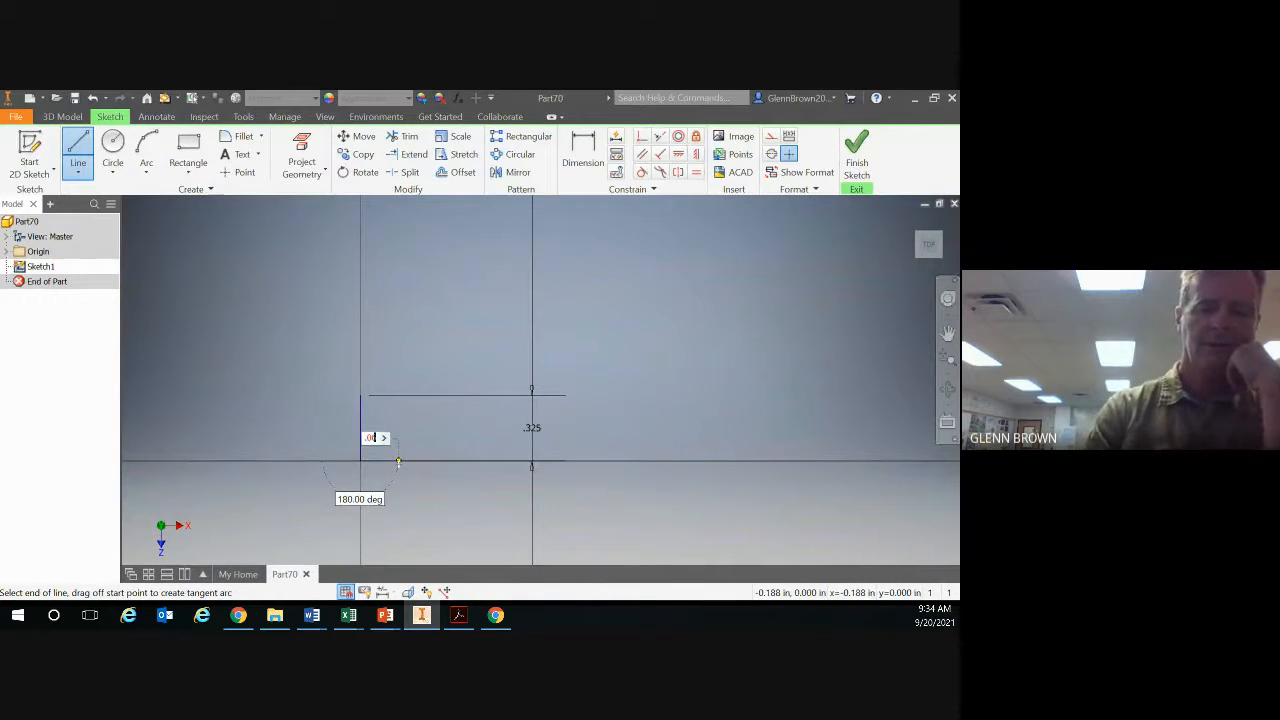
{"action": "type", "text": "625"}
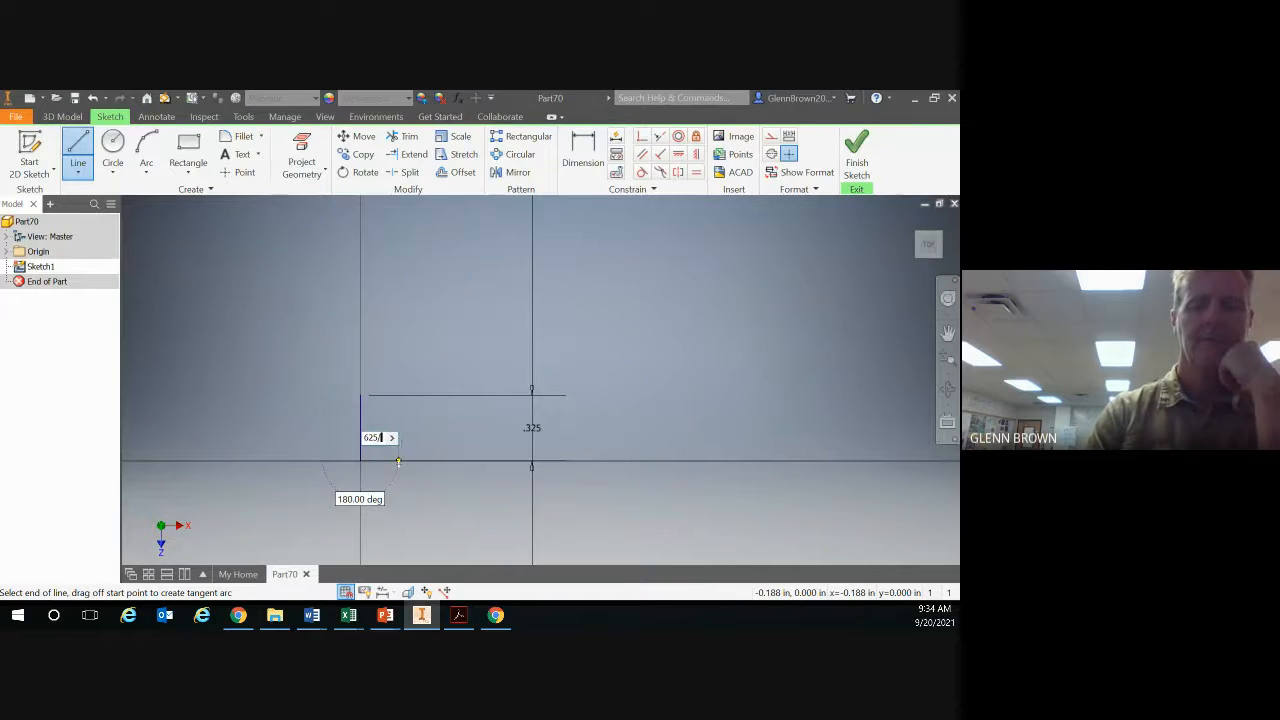
{"action": "type", "text": ".325/2"}
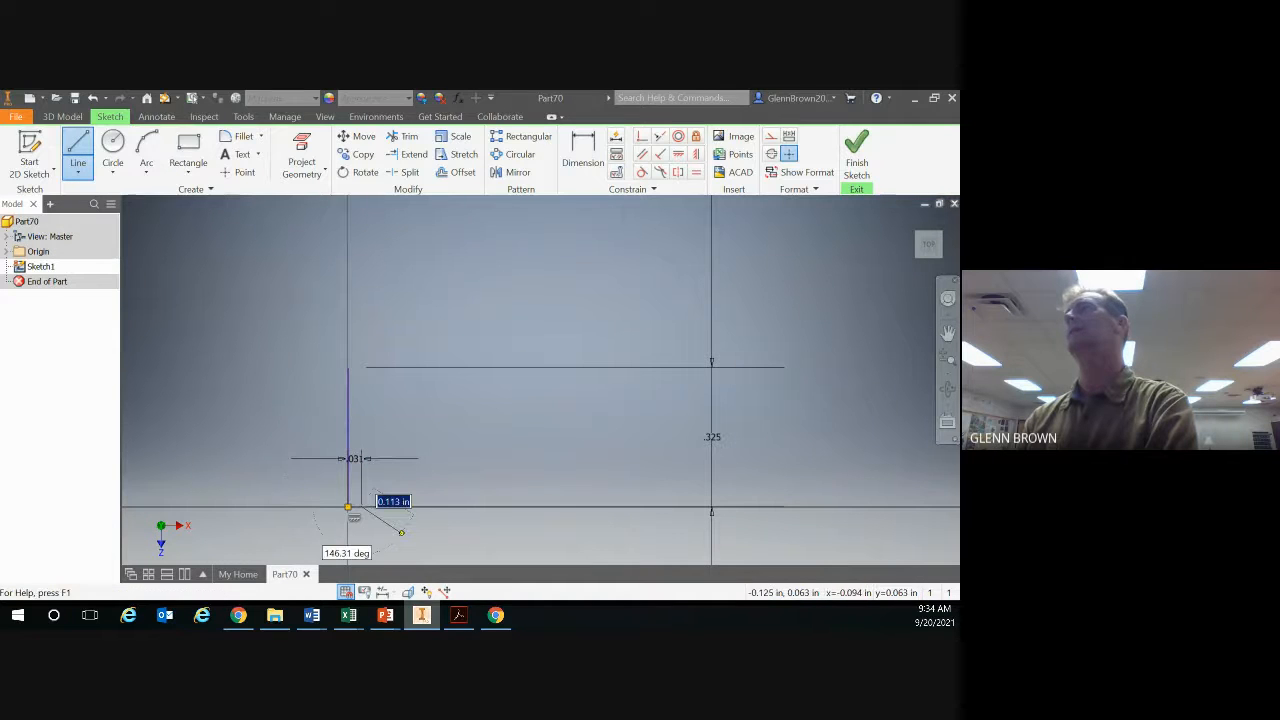
{"action": "left_click", "coordinate": [458, 615]}
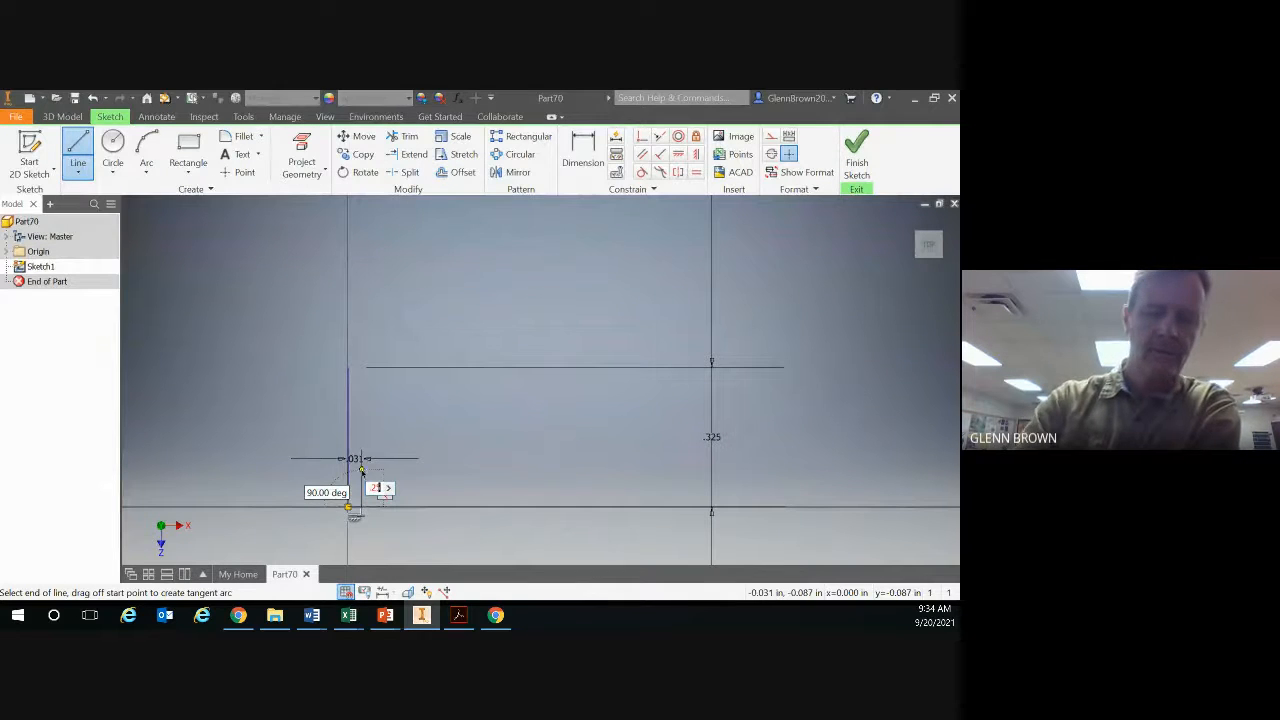
{"action": "mouse_move", "coordinate": [383, 405]}
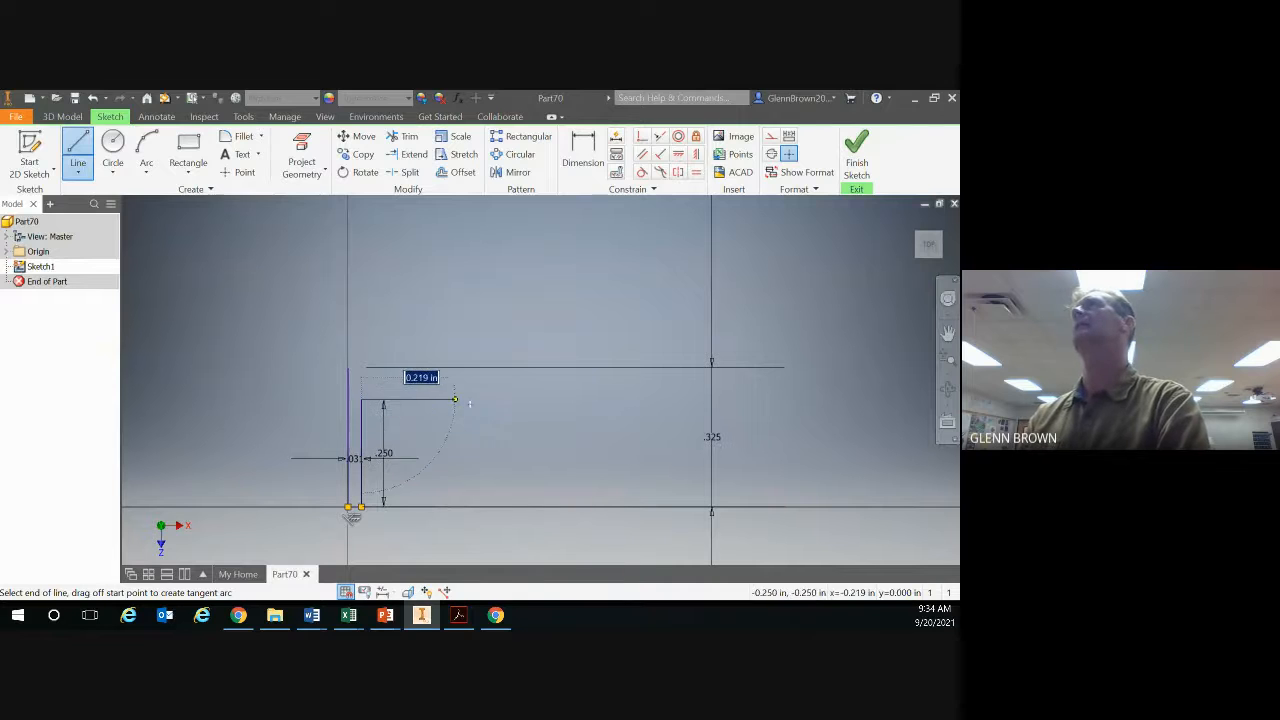
{"action": "left_click", "coordinate": [458, 615]}
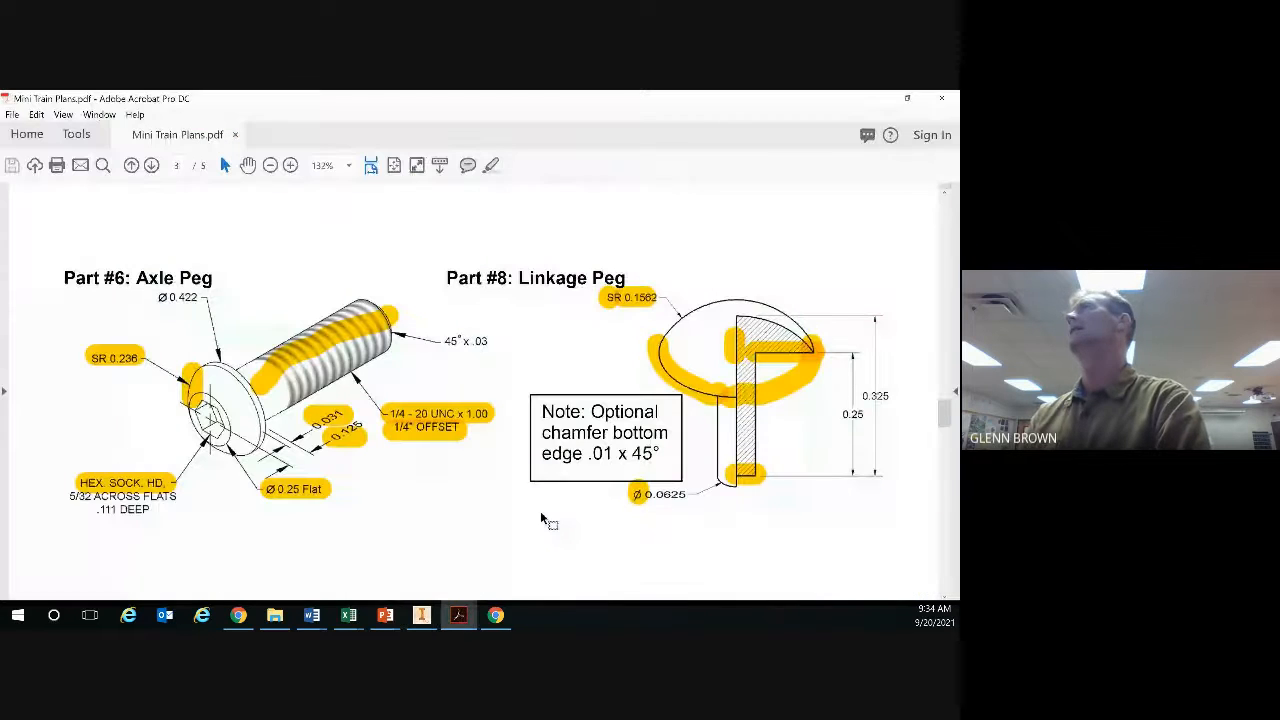
{"action": "mouse_move", "coordinate": [775, 363]}
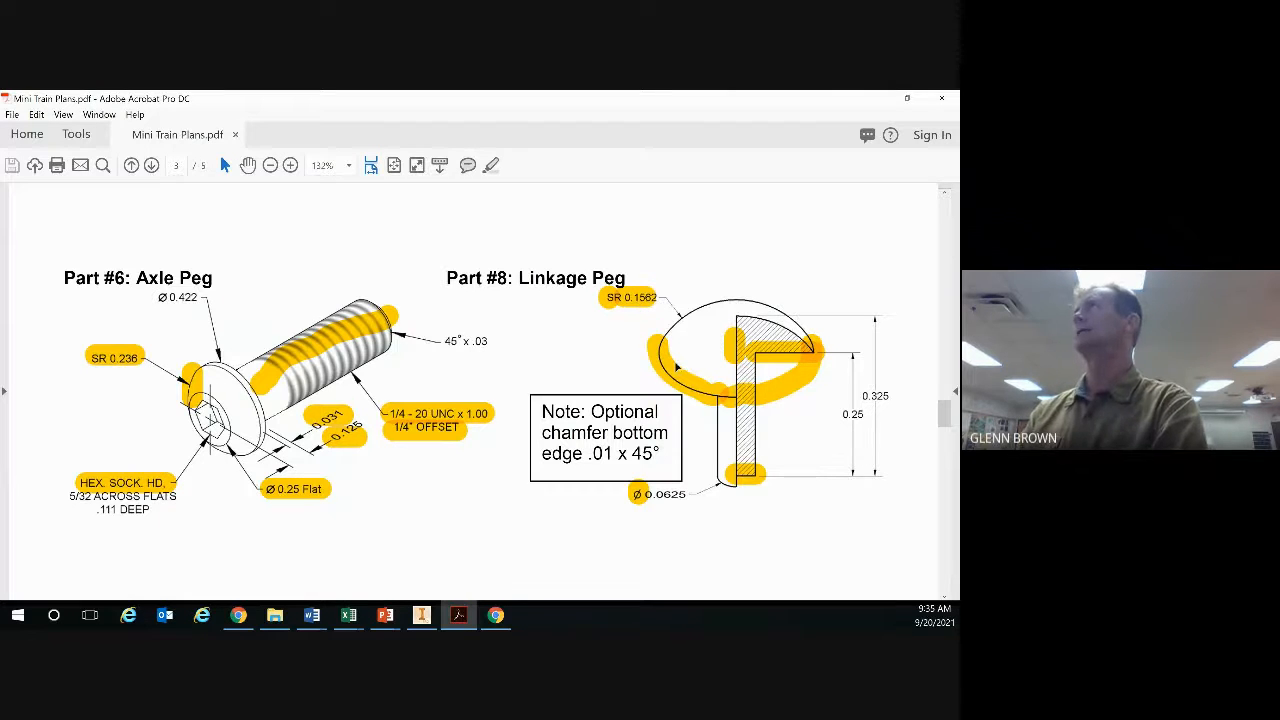
{"action": "mouse_move", "coordinate": [750, 358]}
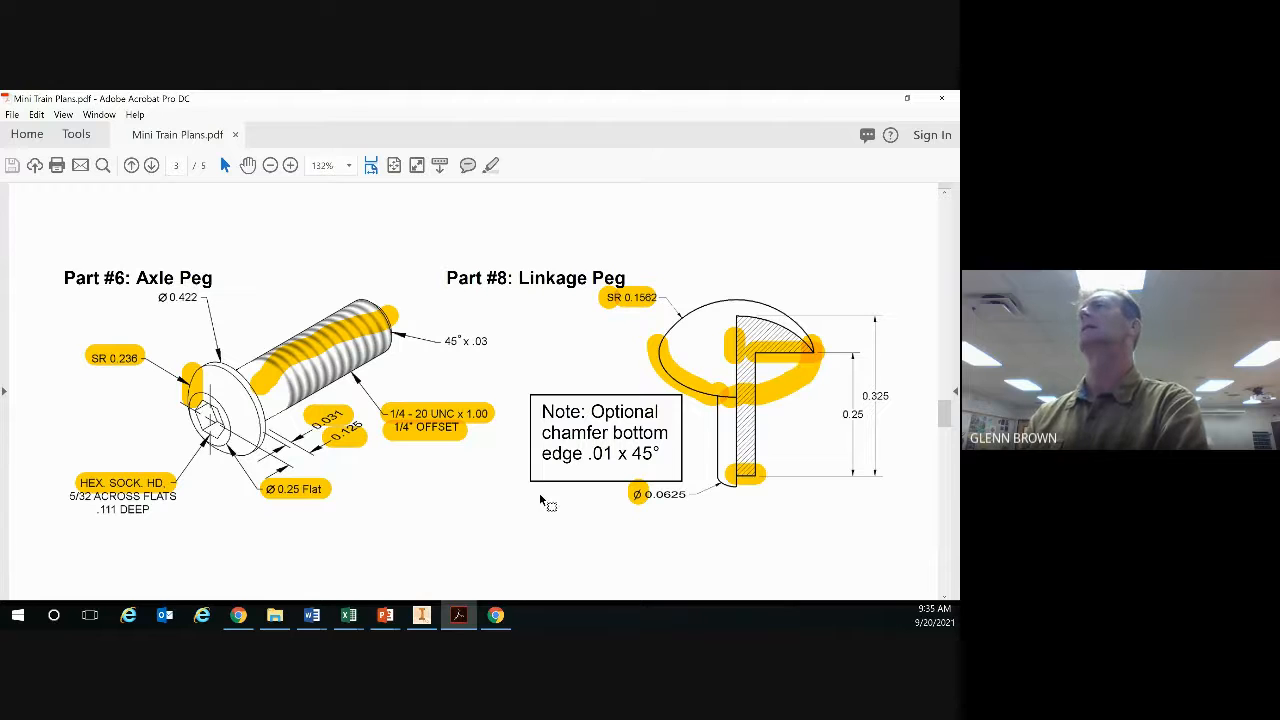
Step: Back in Inventor, draw the head's horizontal underside line off the shaft top
{"action": "left_click", "coordinate": [421, 615]}
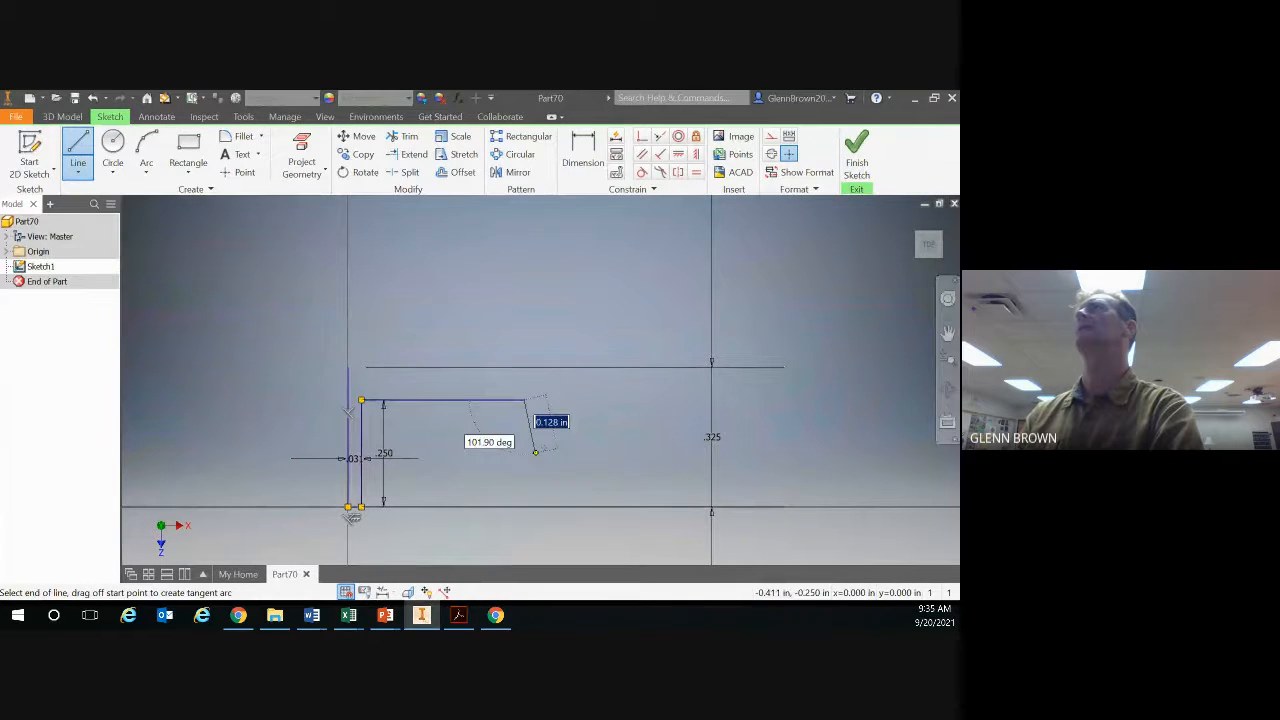
{"action": "right_click", "coordinate": [535, 450]}
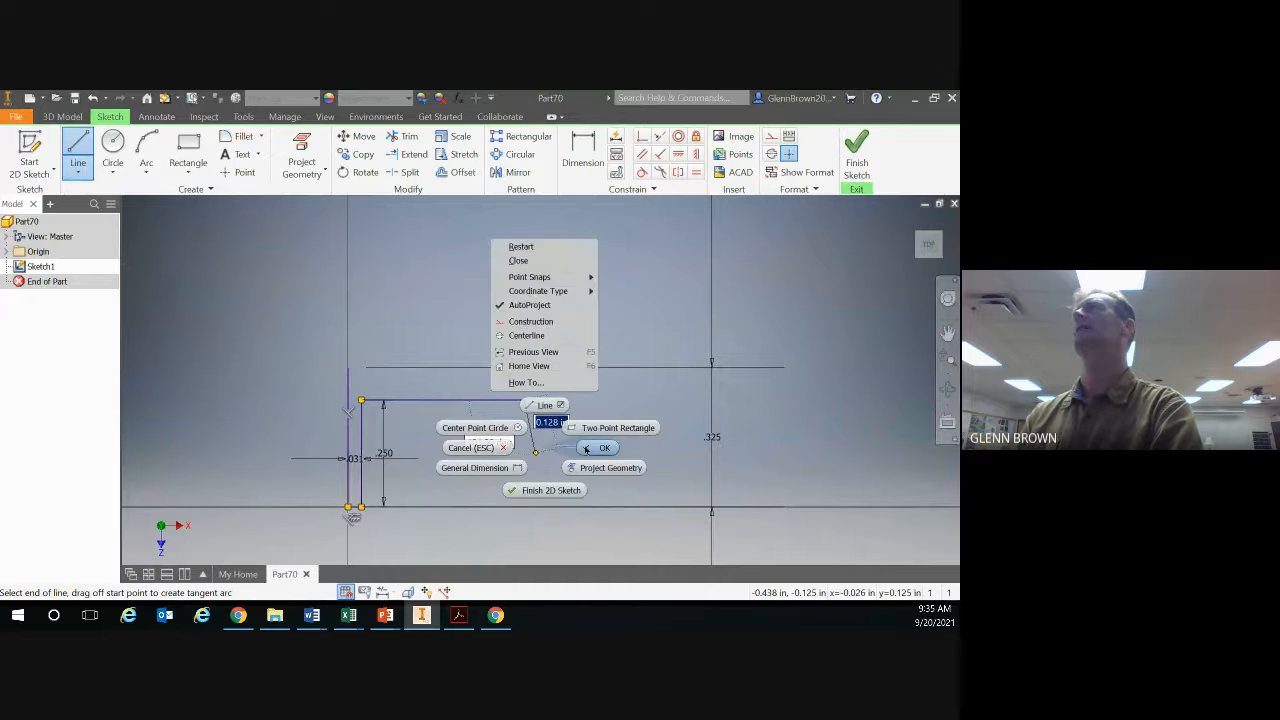
{"action": "left_click", "coordinate": [604, 447]}
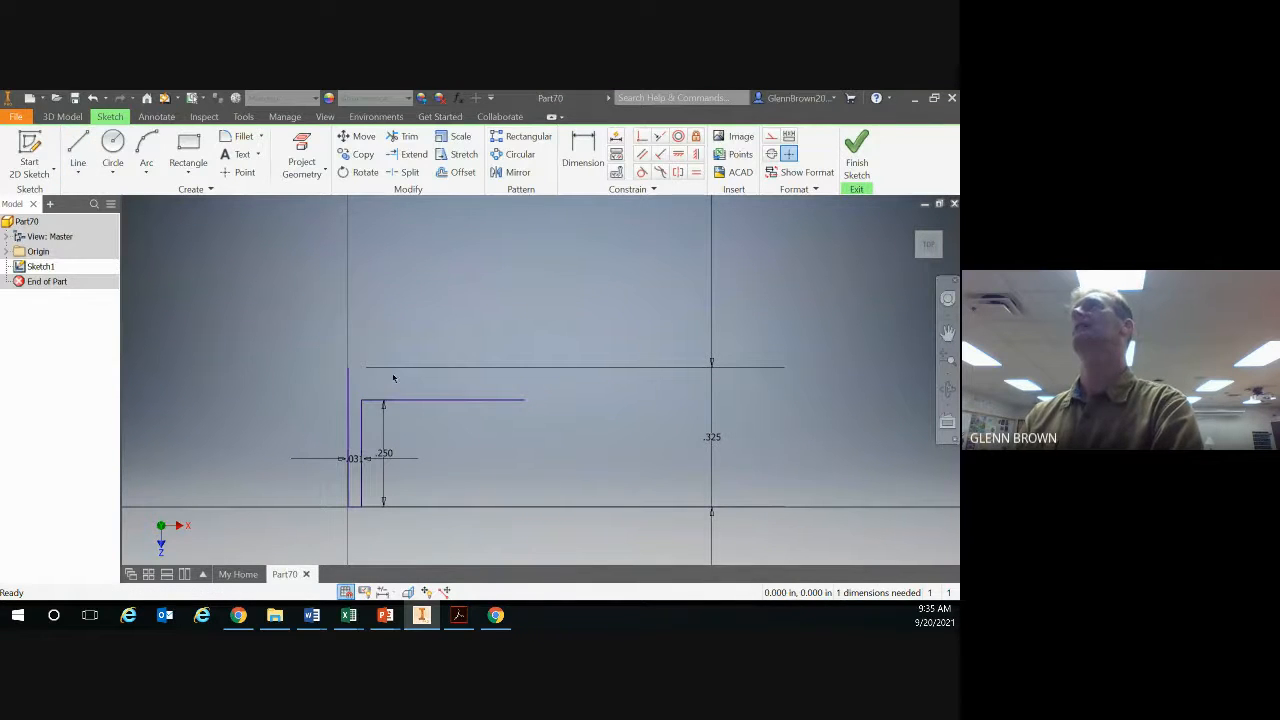
Step: Draw a short vertical line on the head's underside
{"action": "left_click", "coordinate": [78, 145]}
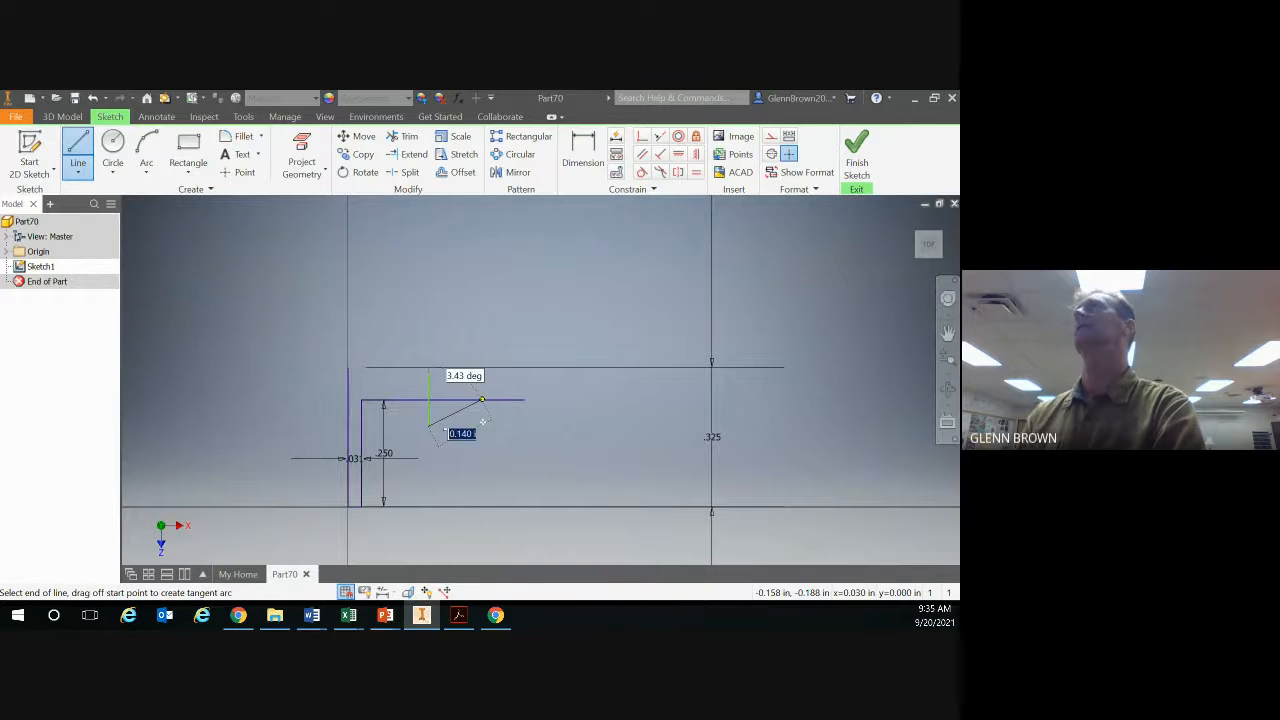
{"action": "right_click", "coordinate": [483, 432]}
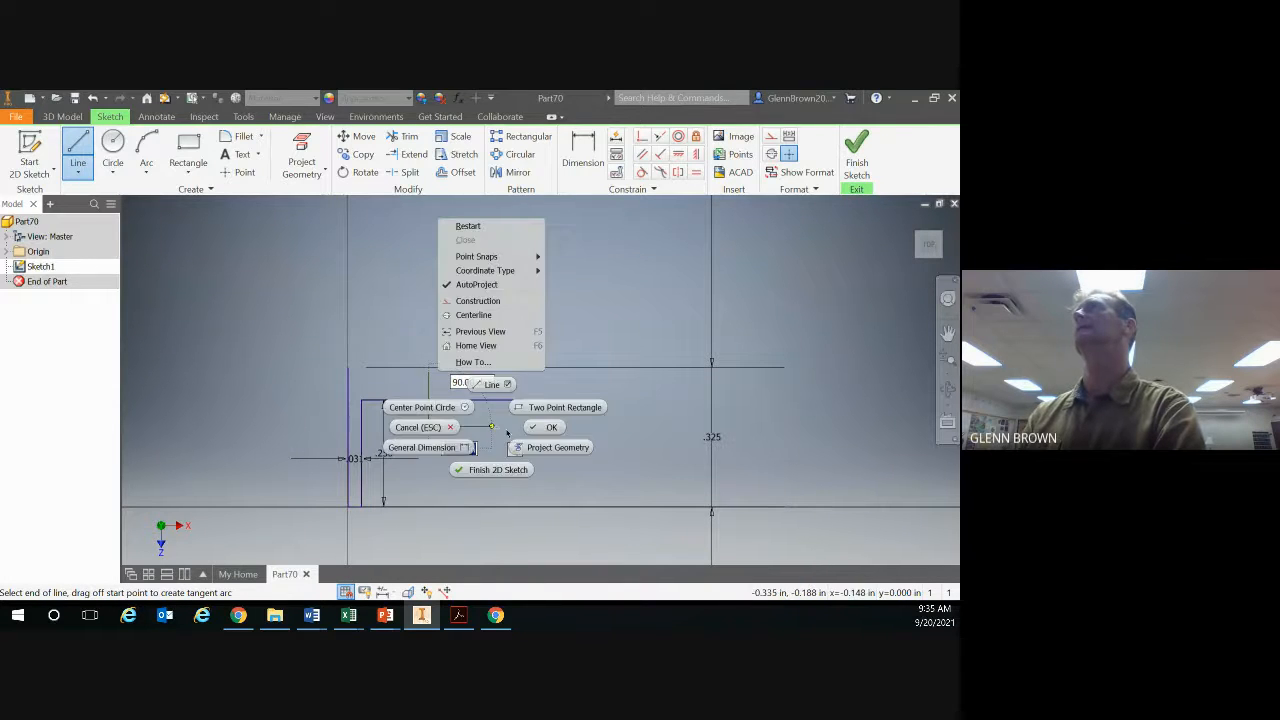
{"action": "left_click", "coordinate": [551, 427]}
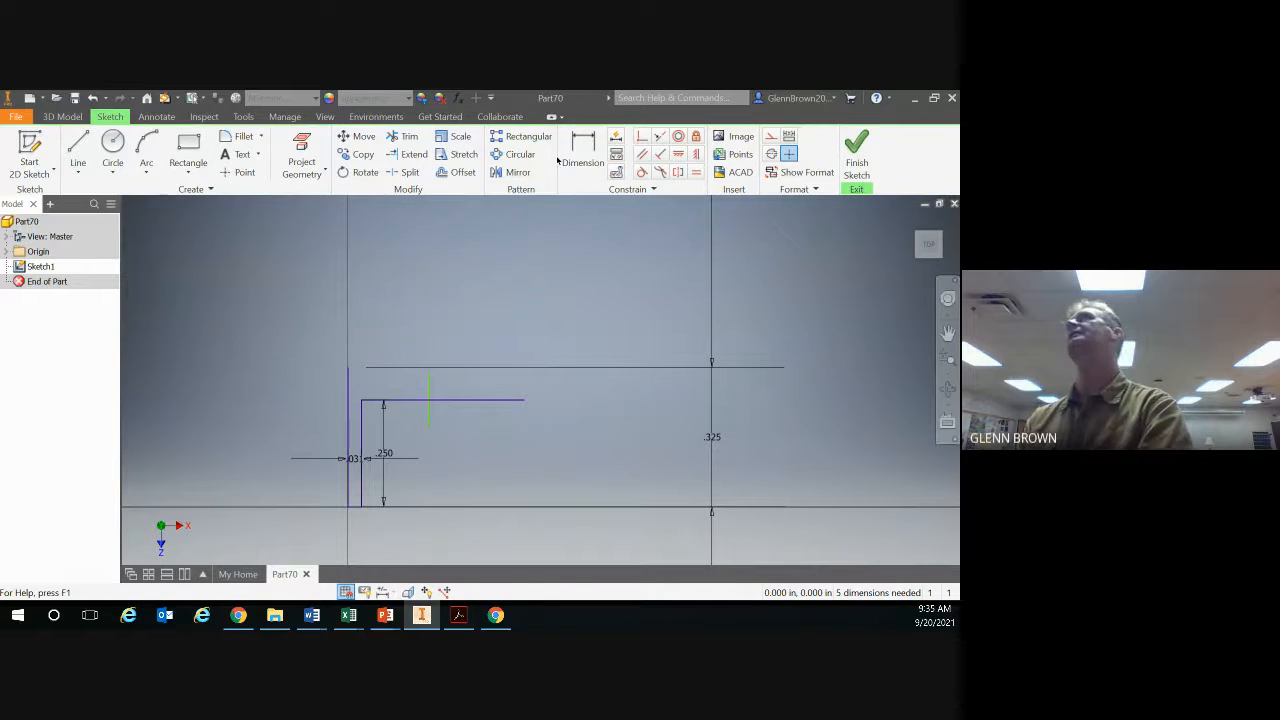
Step: Dimension the short vertical line .15625 from the profile's left side
{"action": "left_click", "coordinate": [582, 150]}
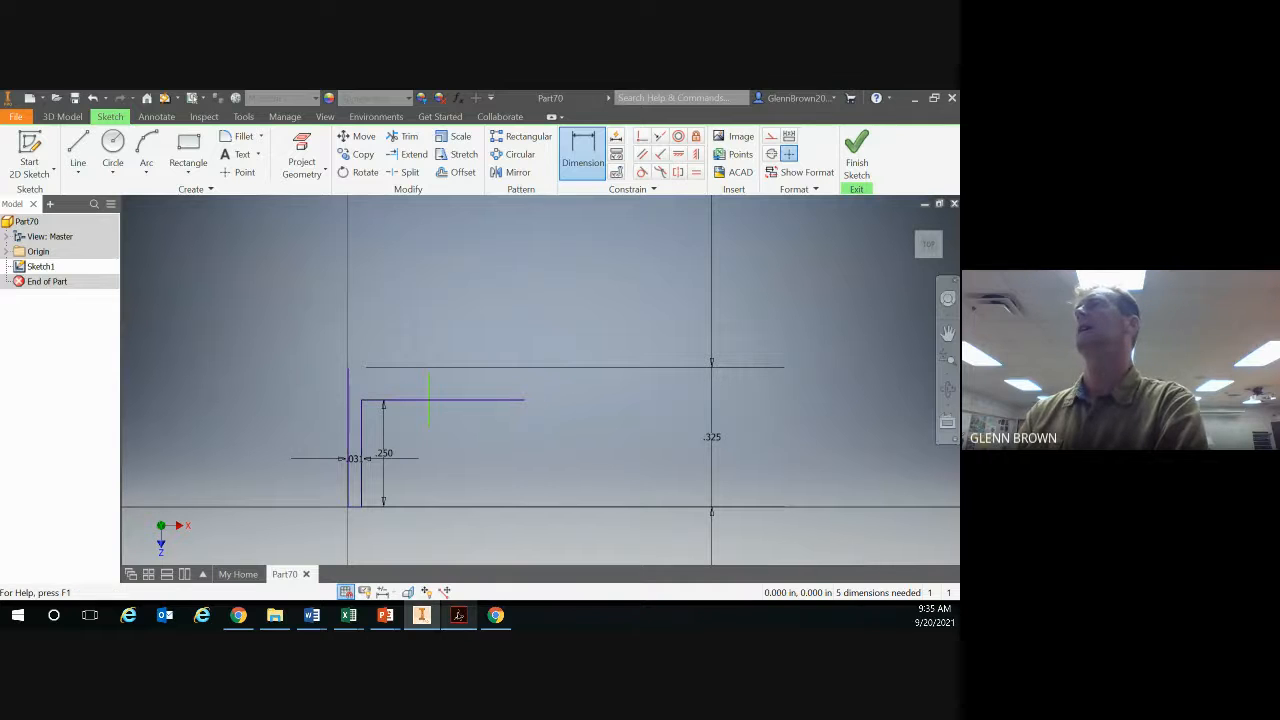
{"action": "left_click", "coordinate": [458, 615]}
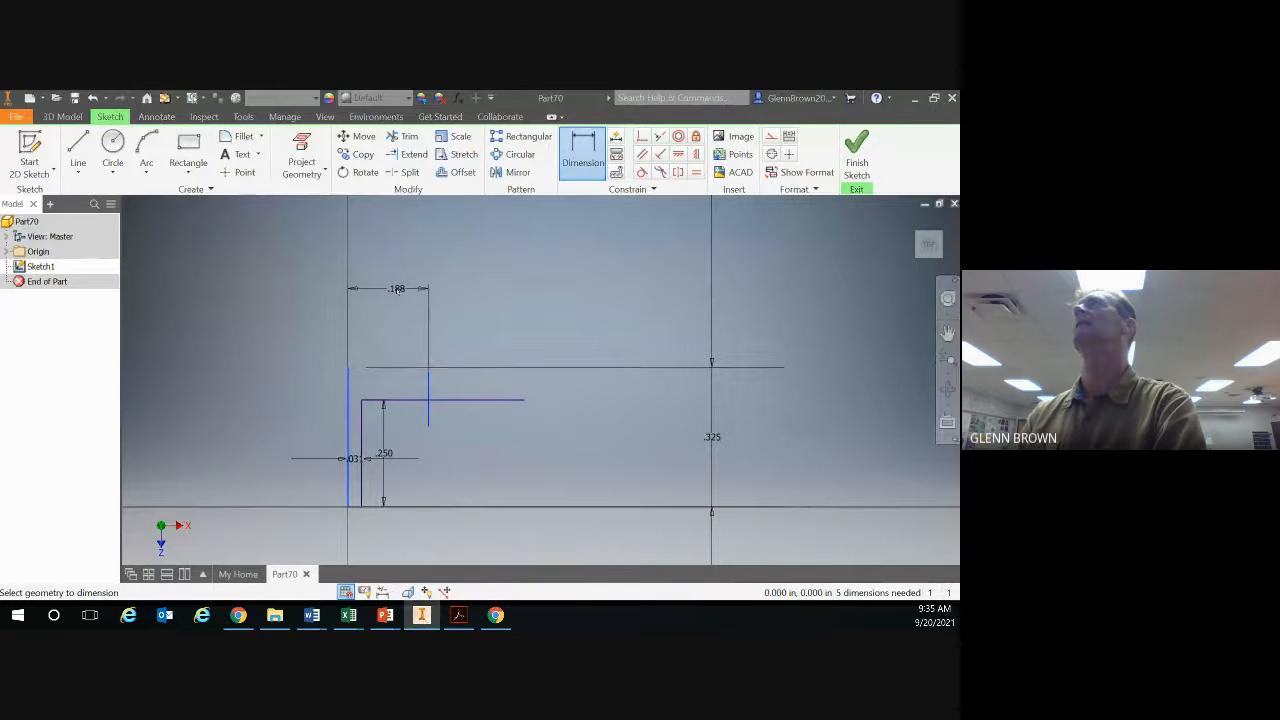
{"action": "left_click", "coordinate": [398, 288]}
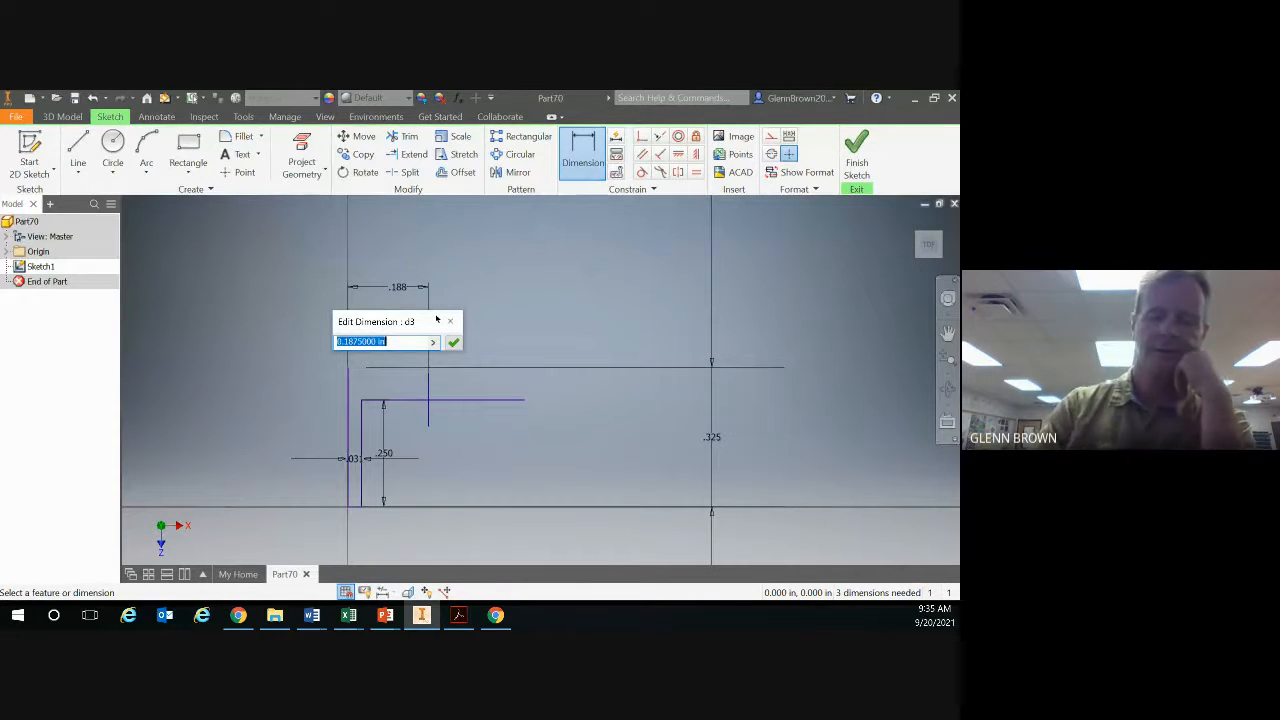
{"action": "type", "text": ".15"}
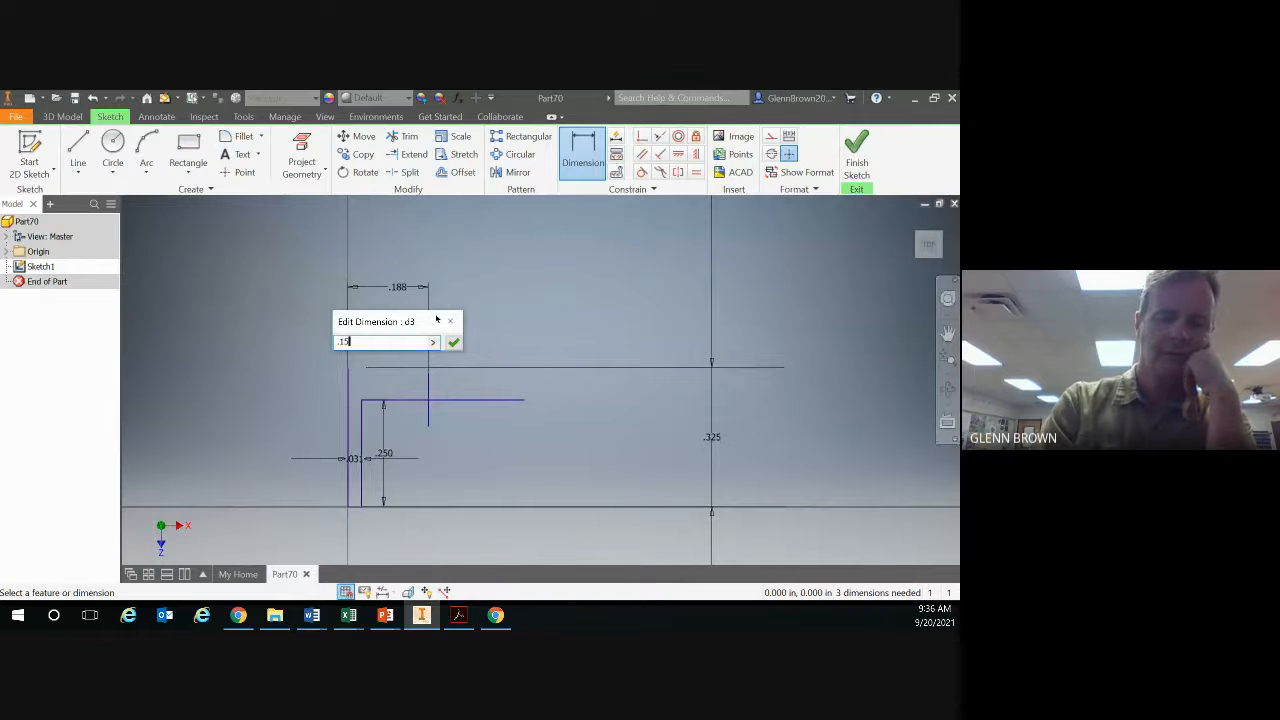
{"action": "left_click", "coordinate": [454, 342]}
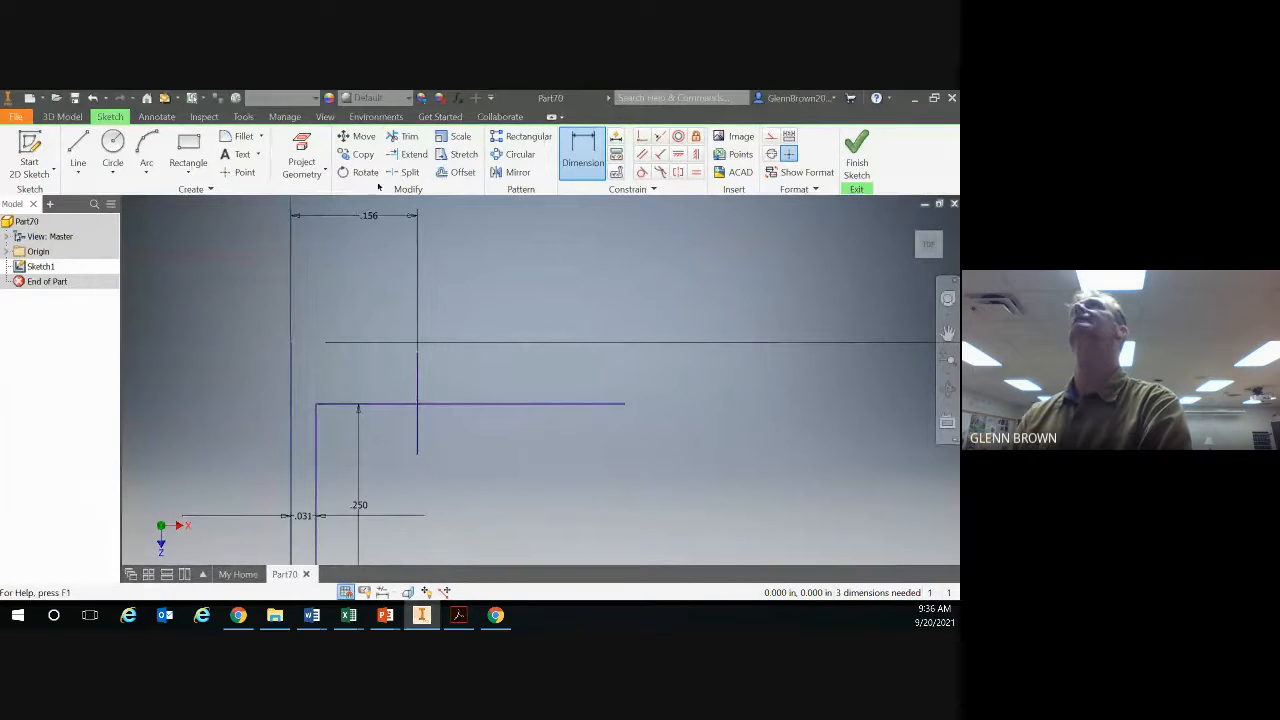
{"action": "mouse_move", "coordinate": [410, 136]}
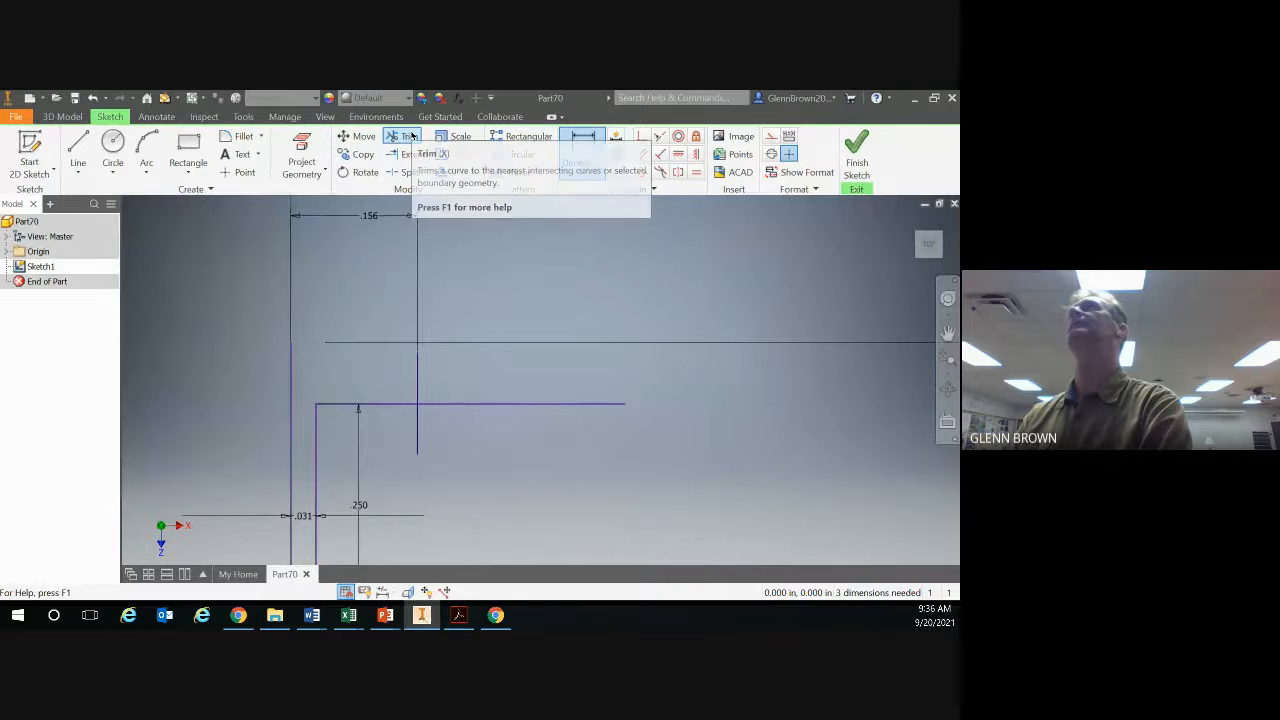
Step: Trim the overhanging underside line portions back to the short vertical line
{"action": "left_click", "coordinate": [409, 136]}
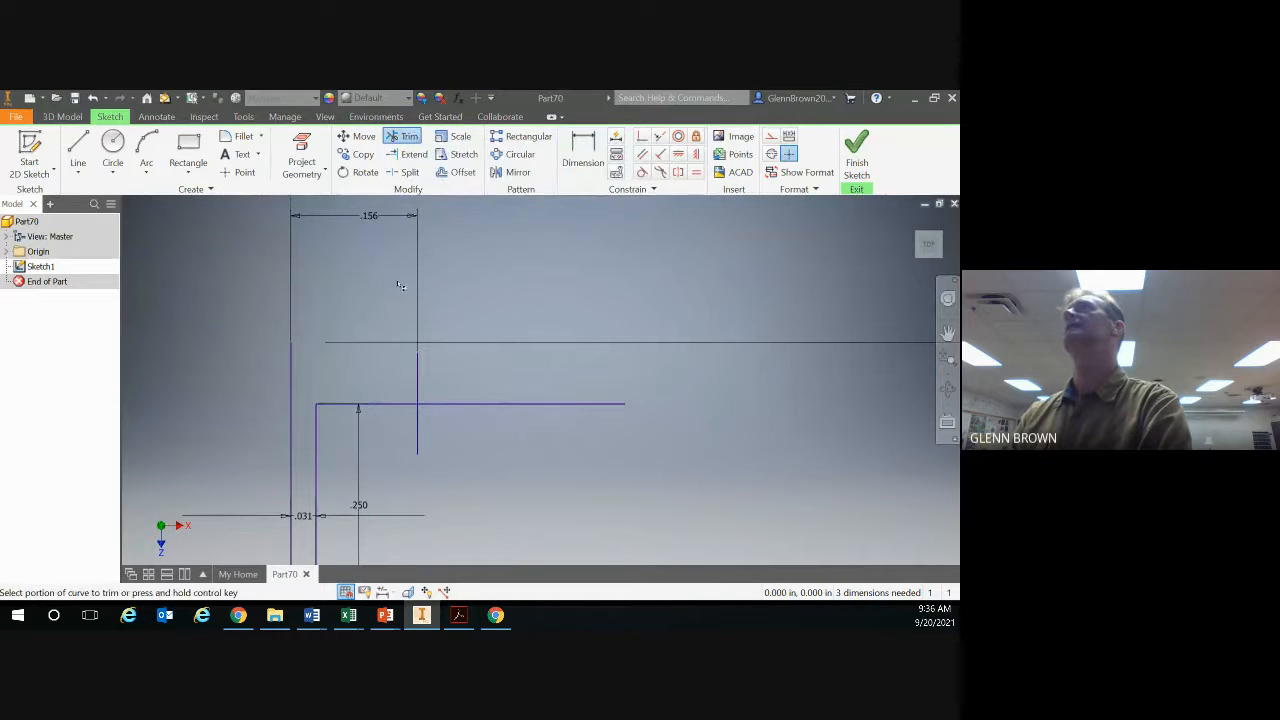
{"action": "left_click", "coordinate": [418, 440]}
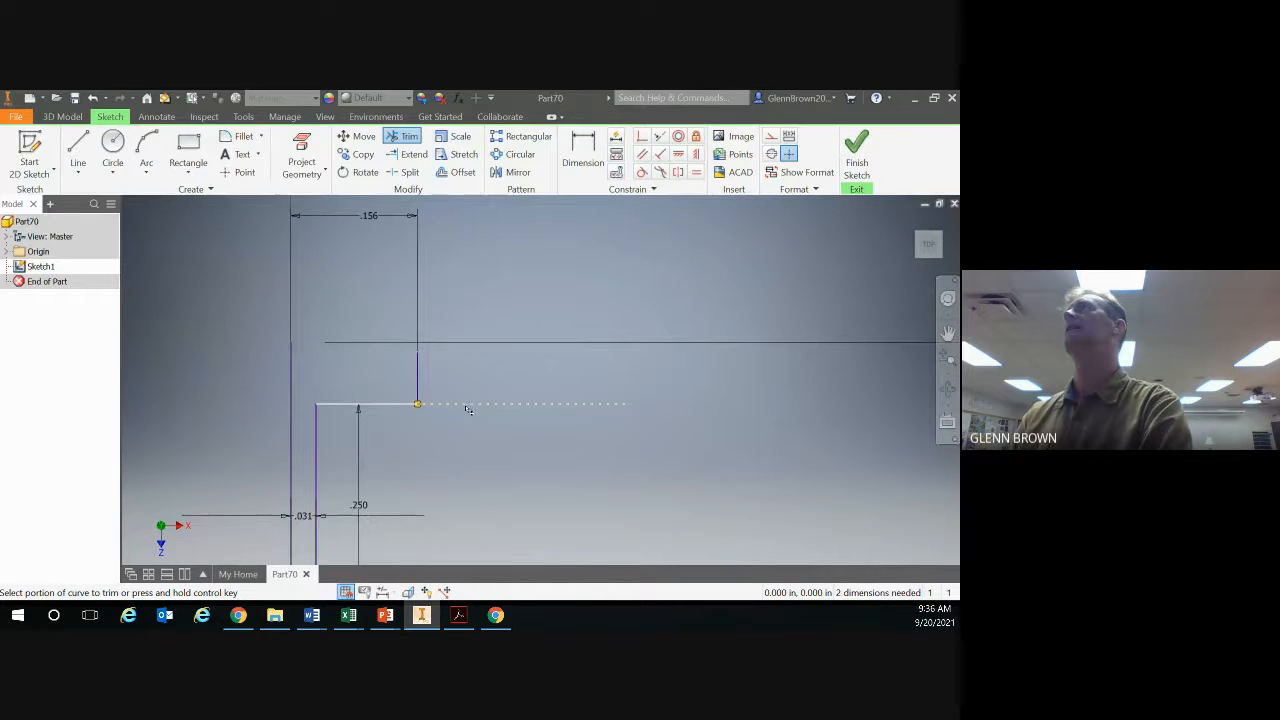
{"action": "left_click", "coordinate": [500, 404]}
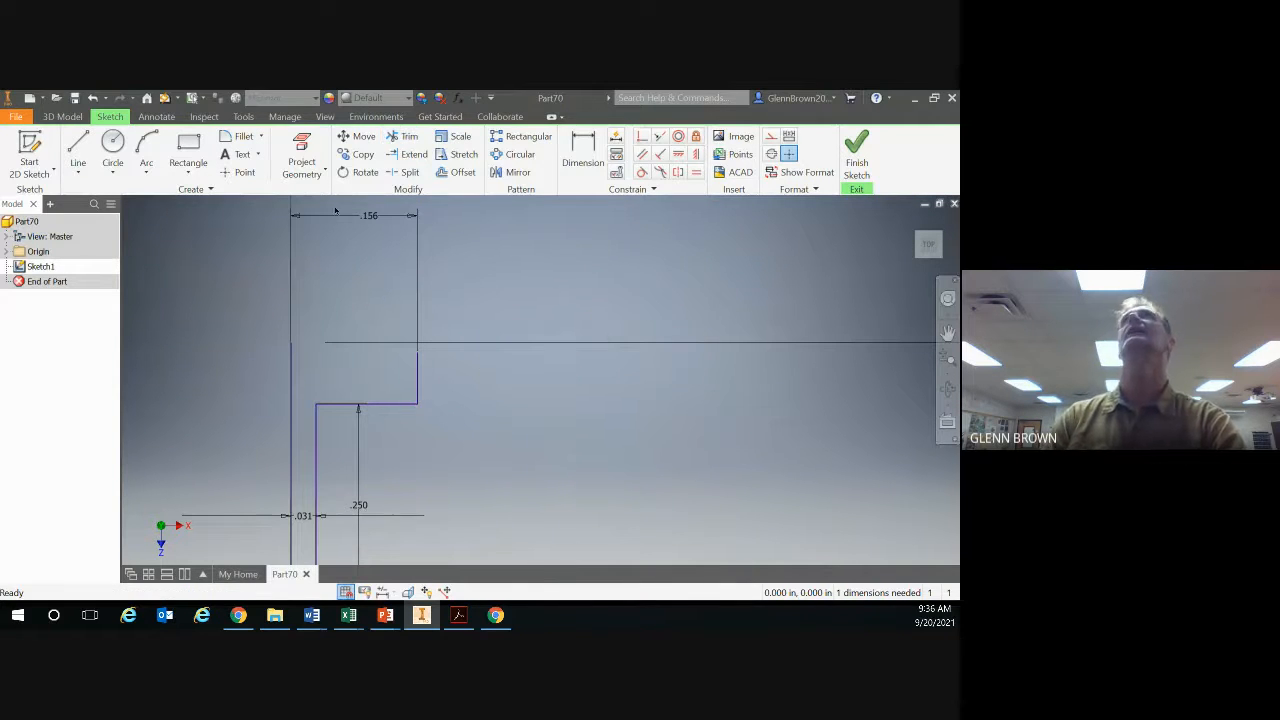
Step: Draw a three-point dome arc from the centre line's top to the shoulder corner
{"action": "left_click", "coordinate": [146, 150]}
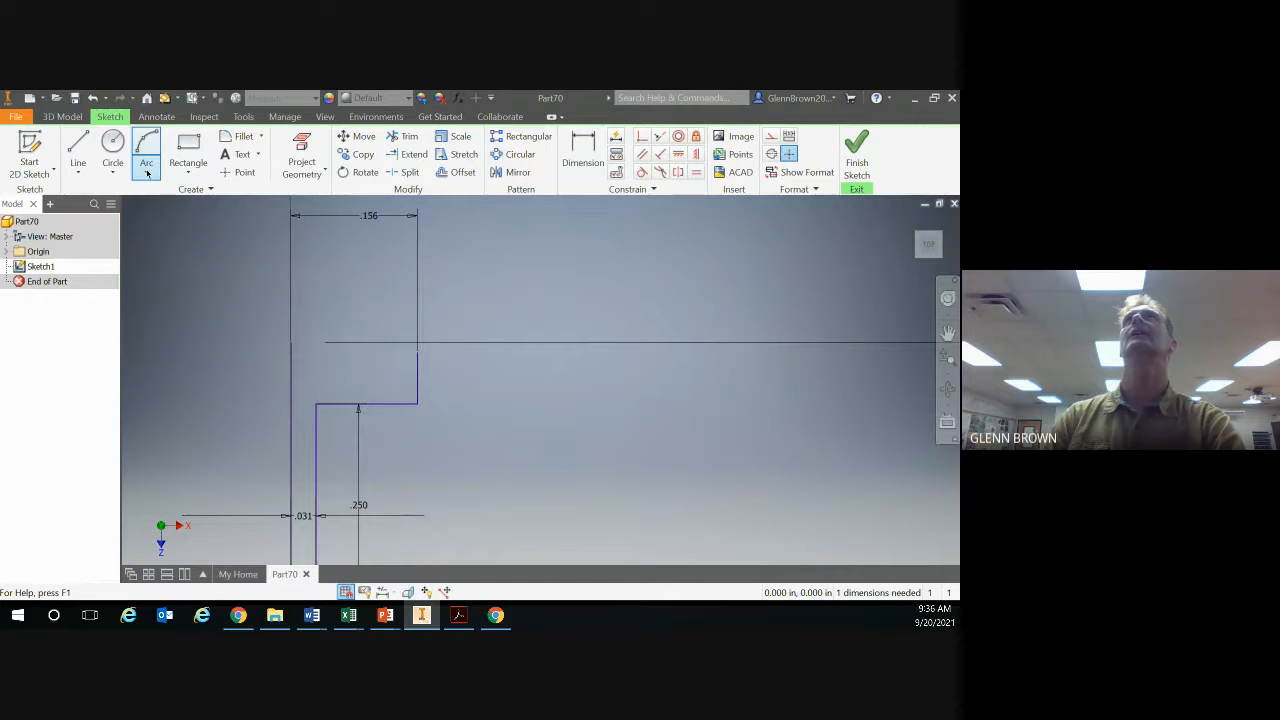
{"action": "left_click", "coordinate": [147, 172]}
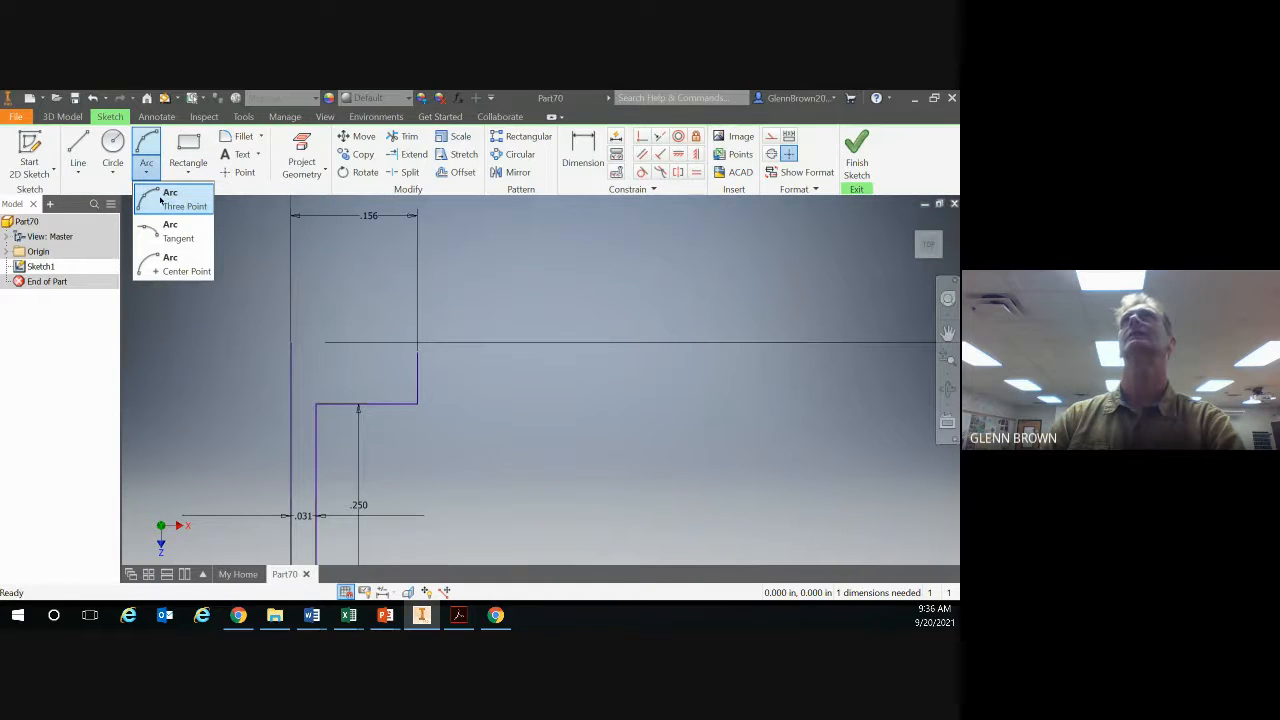
{"action": "mouse_move", "coordinate": [300, 316]}
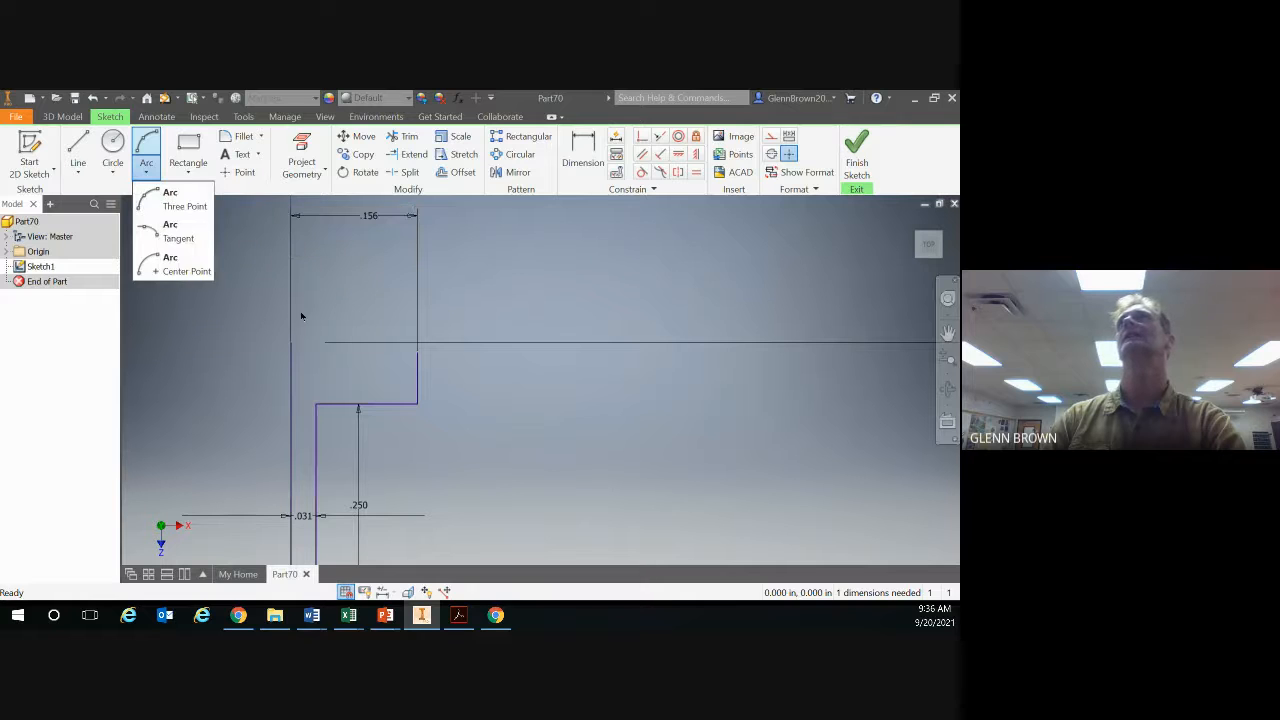
{"action": "left_click", "coordinate": [184, 200]}
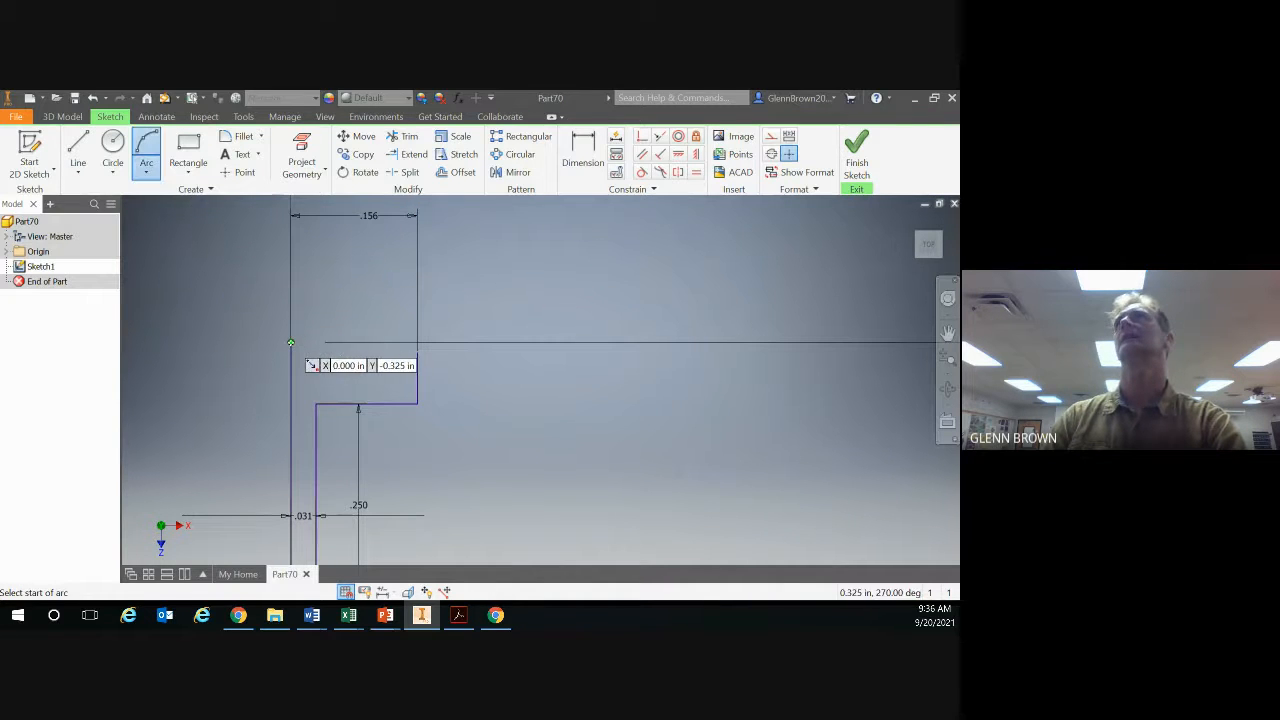
{"action": "left_click", "coordinate": [291, 343]}
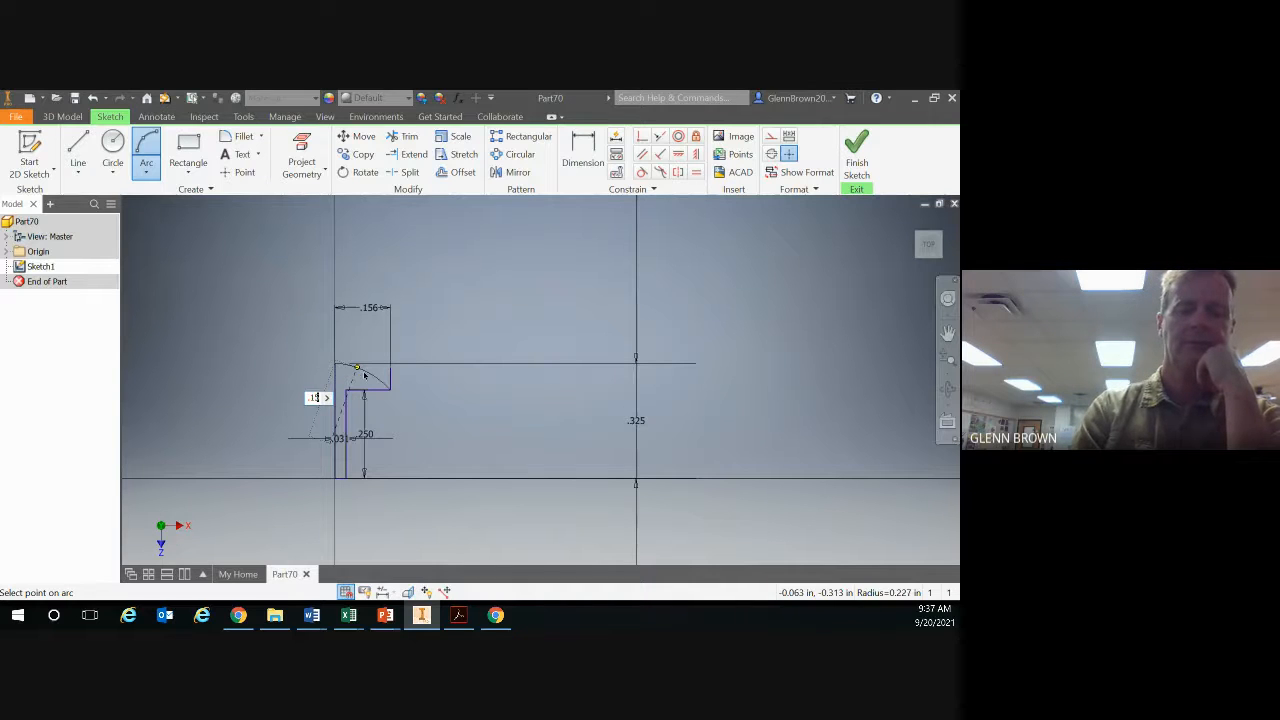
{"action": "left_click", "coordinate": [355, 367]}
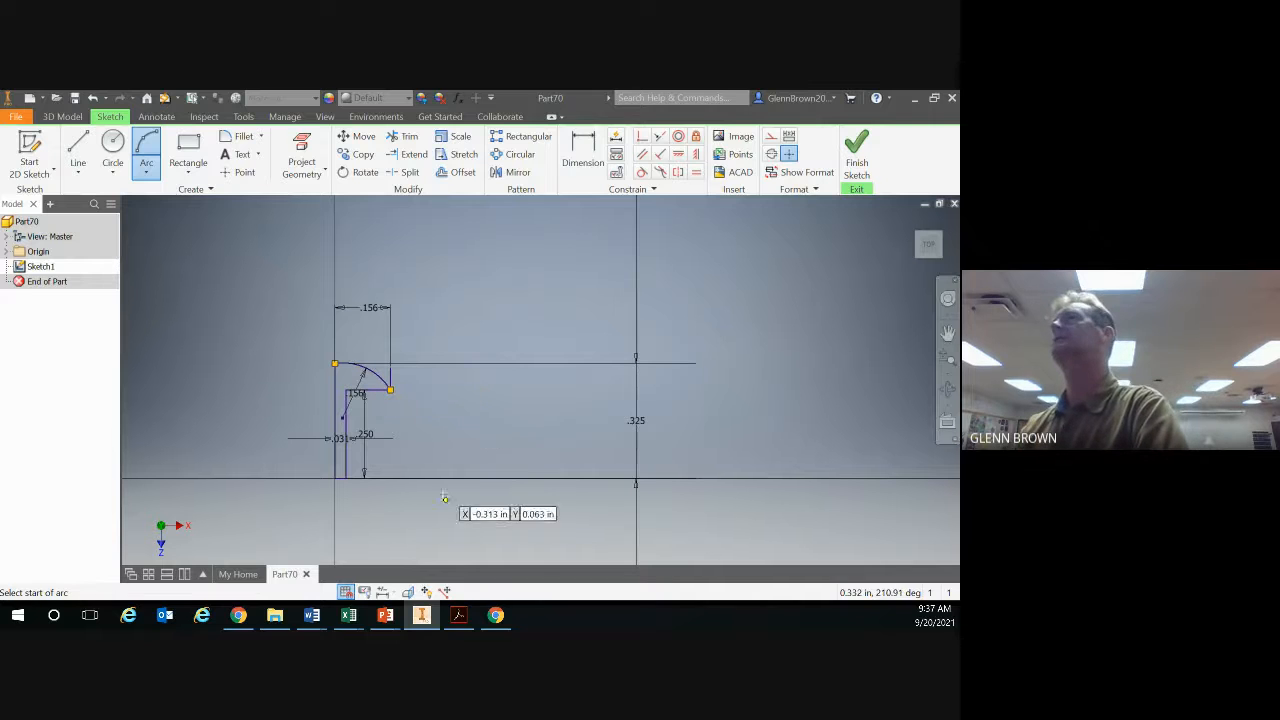
{"action": "left_click", "coordinate": [457, 615]}
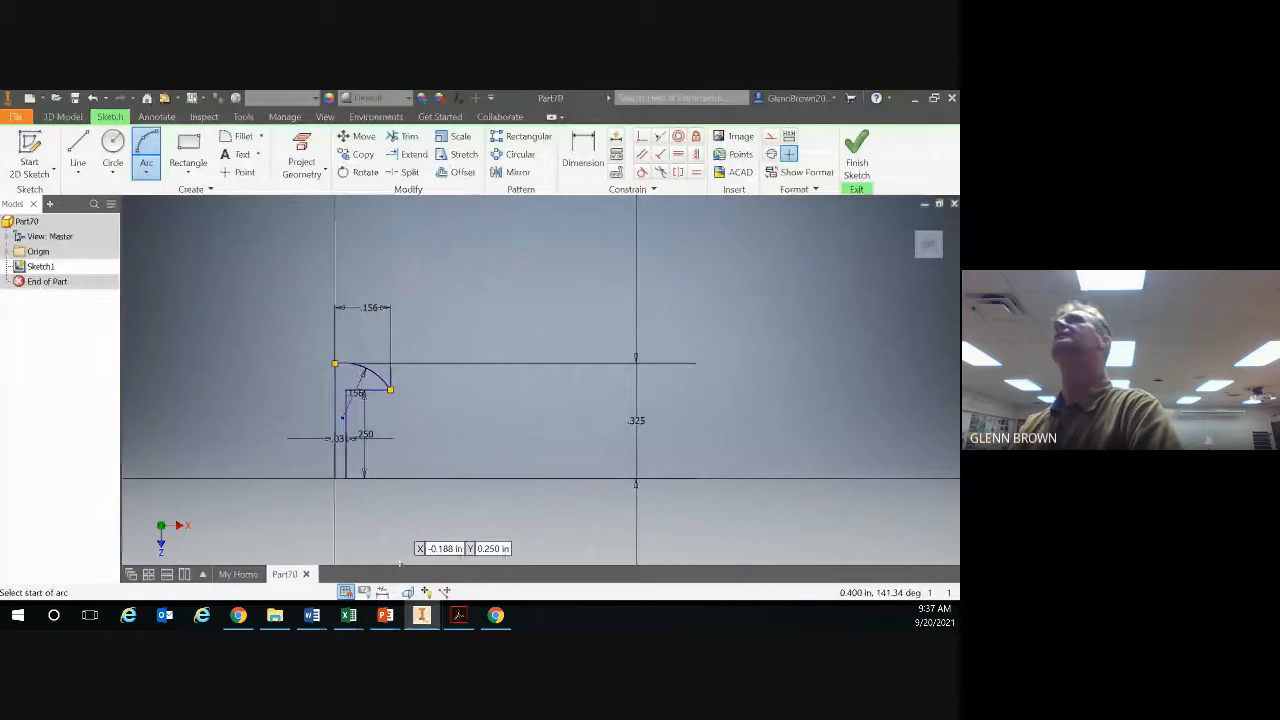
{"action": "mouse_move", "coordinate": [423, 344]}
{"action": "type", "text": ".18"}
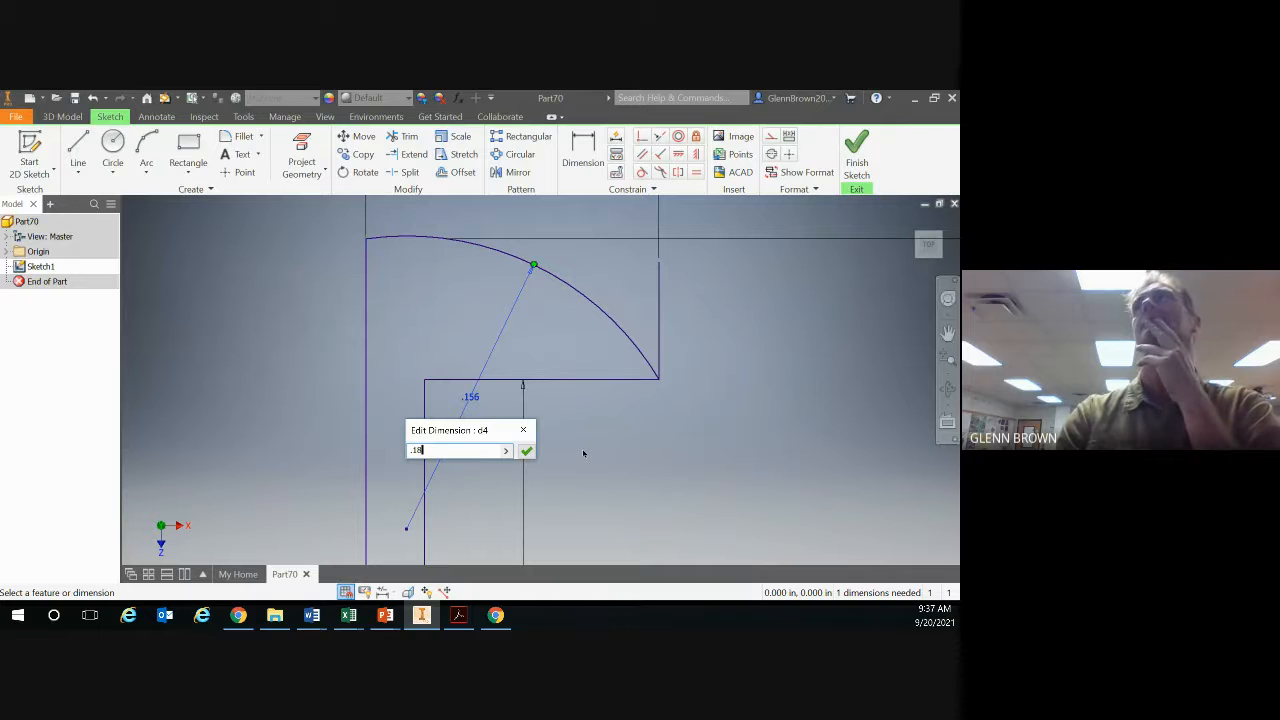
Step: Edit the head arc's radius dimension d4 from .185 to .195
{"action": "type", "text": "5"}
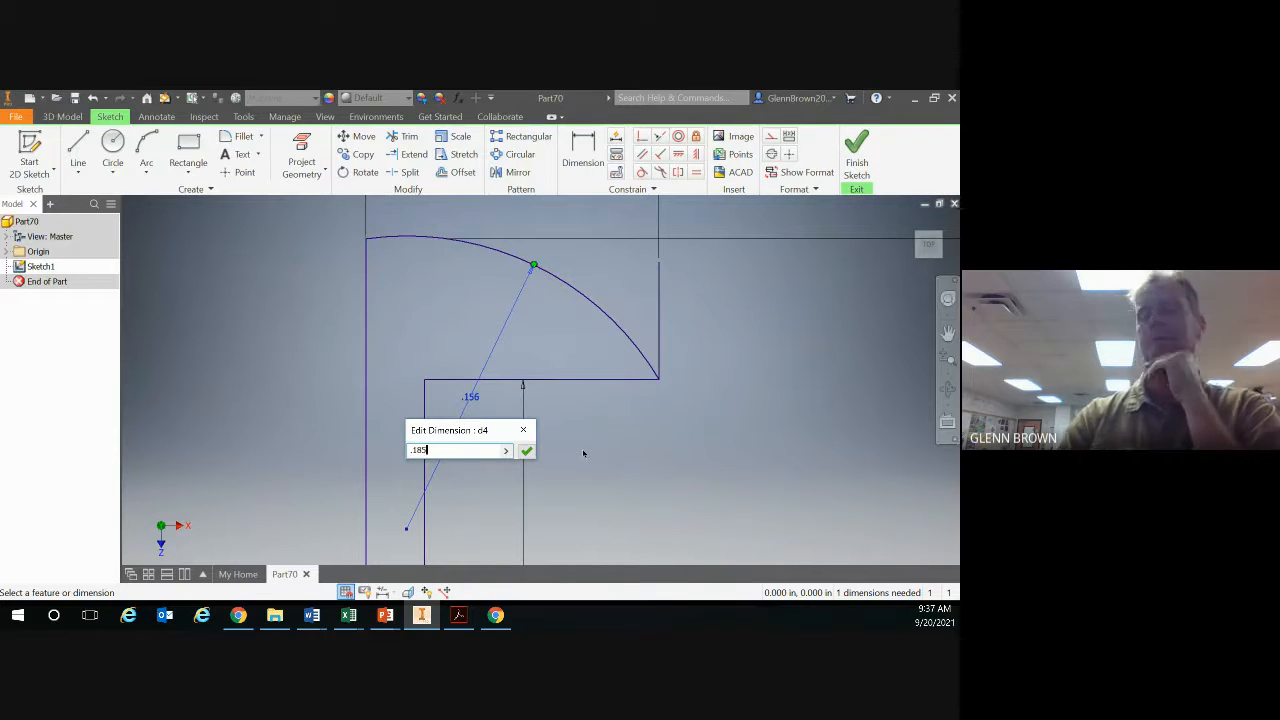
{"action": "left_click", "coordinate": [526, 450]}
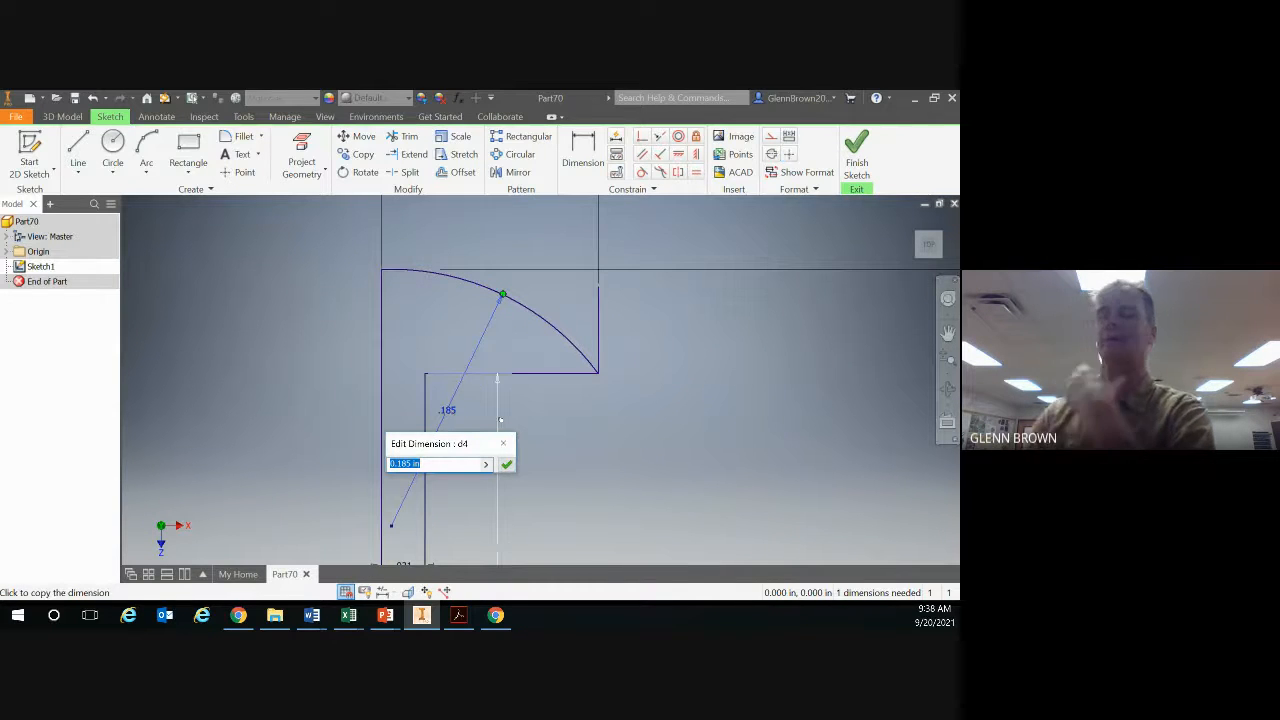
{"action": "type", "text": ".1"}
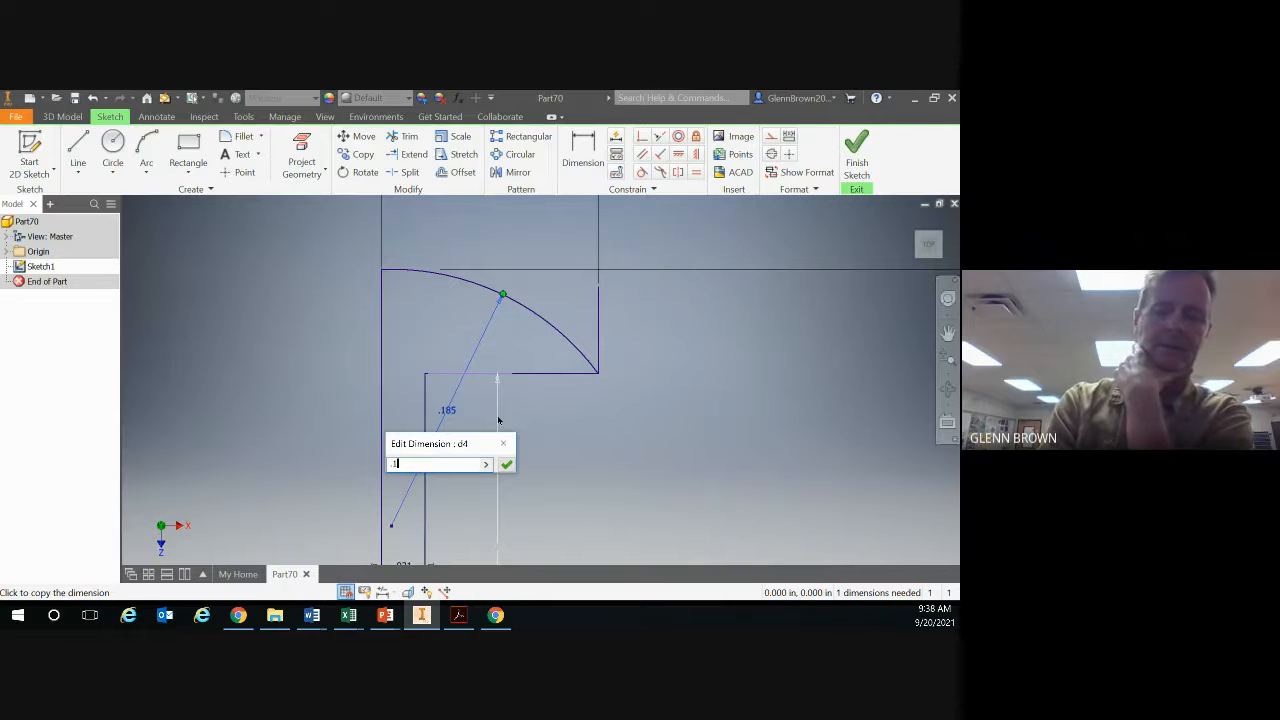
{"action": "left_click", "coordinate": [507, 464]}
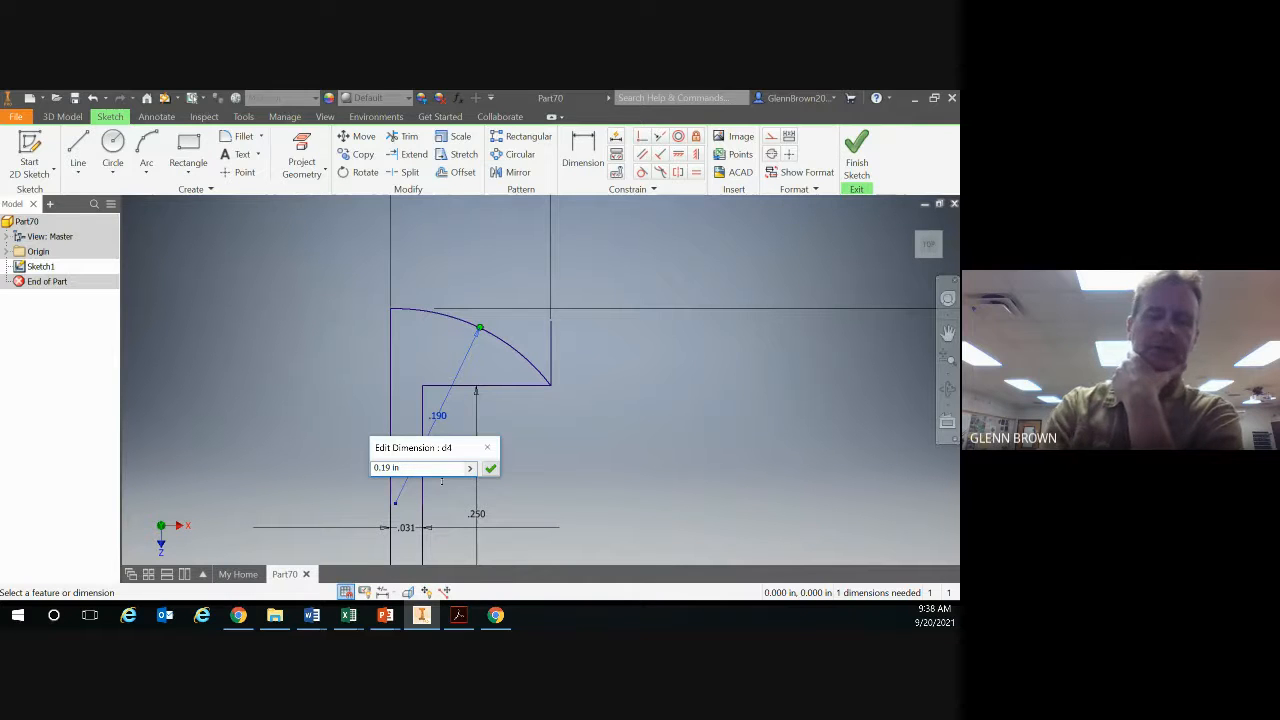
{"action": "left_click", "coordinate": [491, 468]}
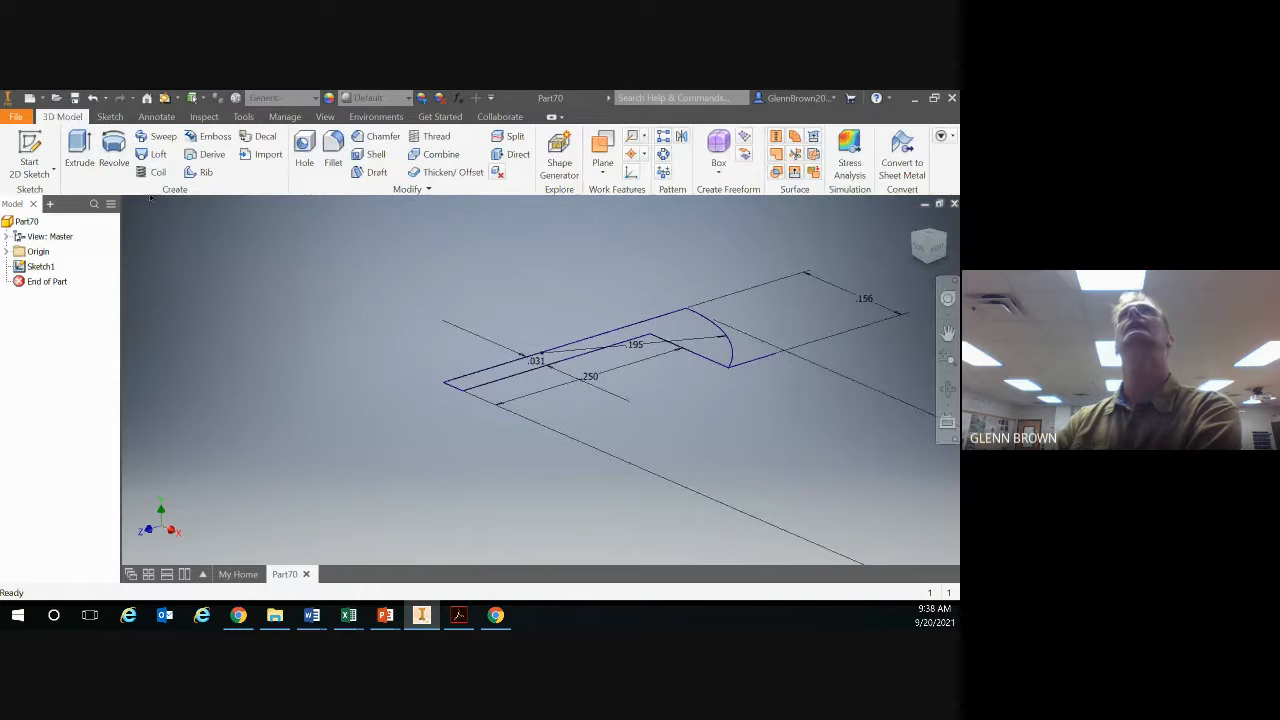
{"action": "mouse_move", "coordinate": [113, 155]}
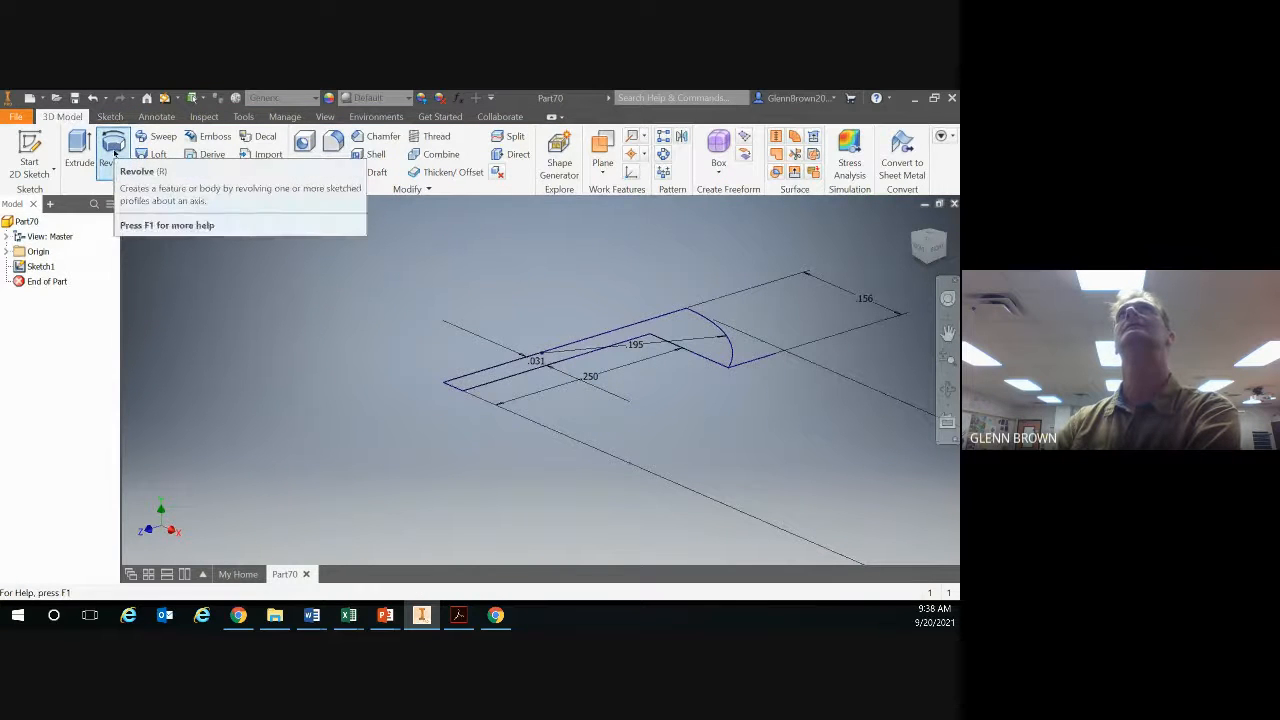
Step: Revolve Sketch1 a full turn about the centre line to create Revolution1
{"action": "left_click", "coordinate": [113, 160]}
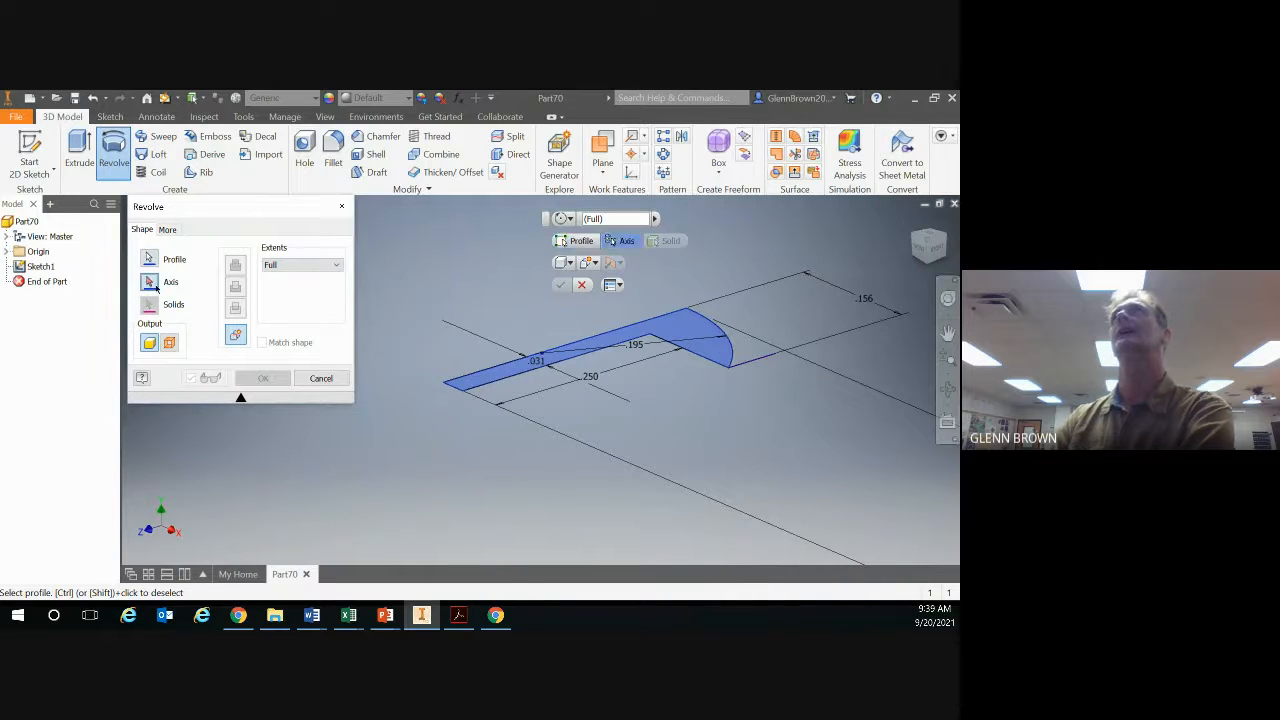
{"action": "left_click", "coordinate": [170, 281]}
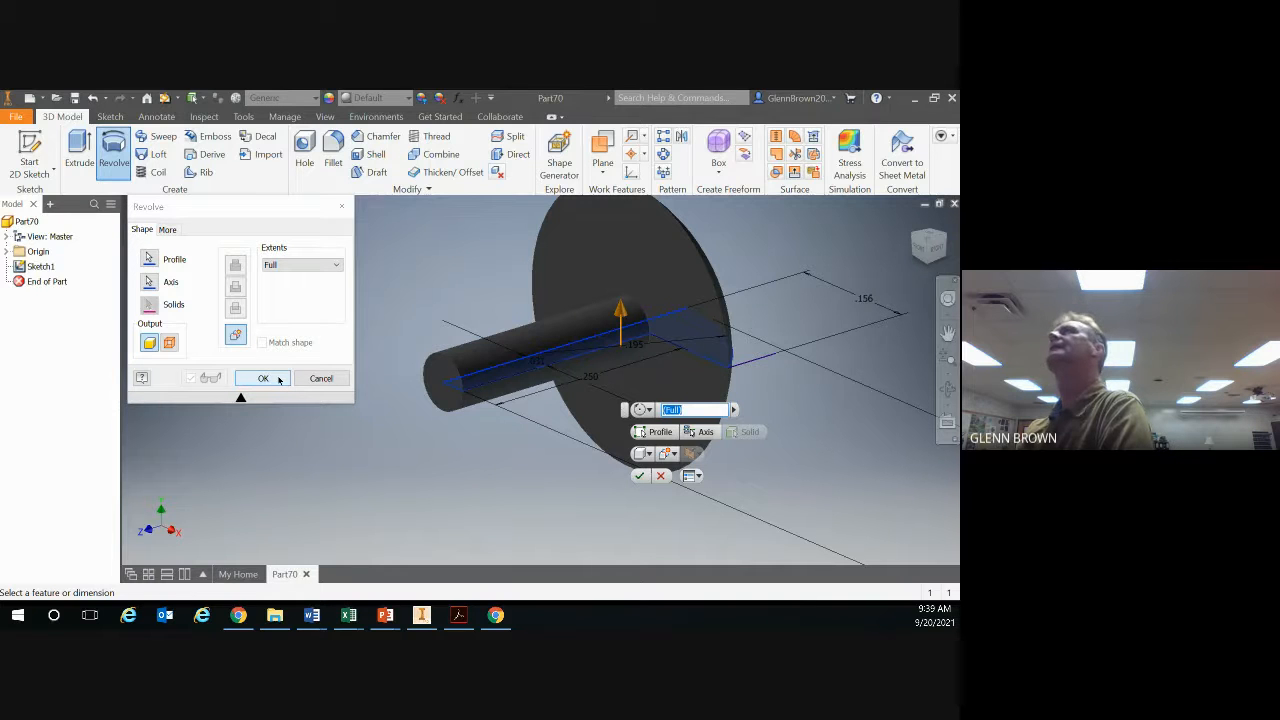
{"action": "left_click", "coordinate": [263, 378]}
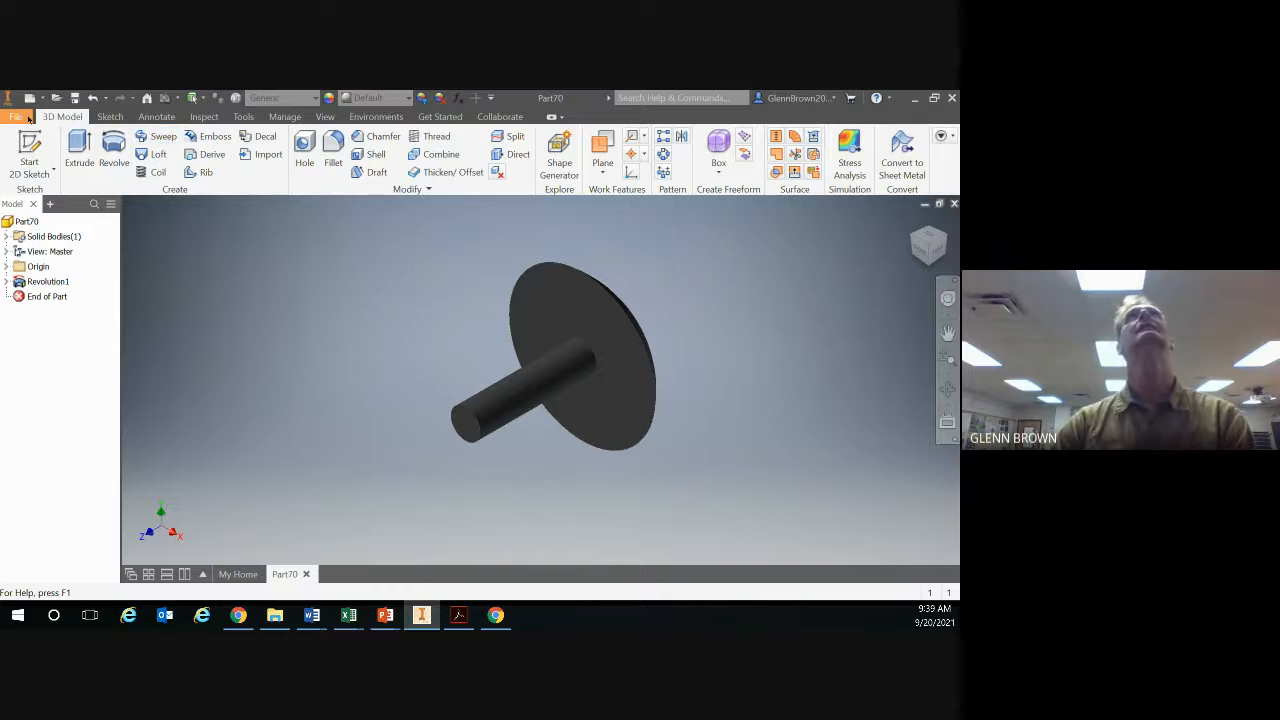
Step: Save the peg part as 'Linkage Peg p2' in the Model Train Project folder
{"action": "left_click", "coordinate": [16, 116]}
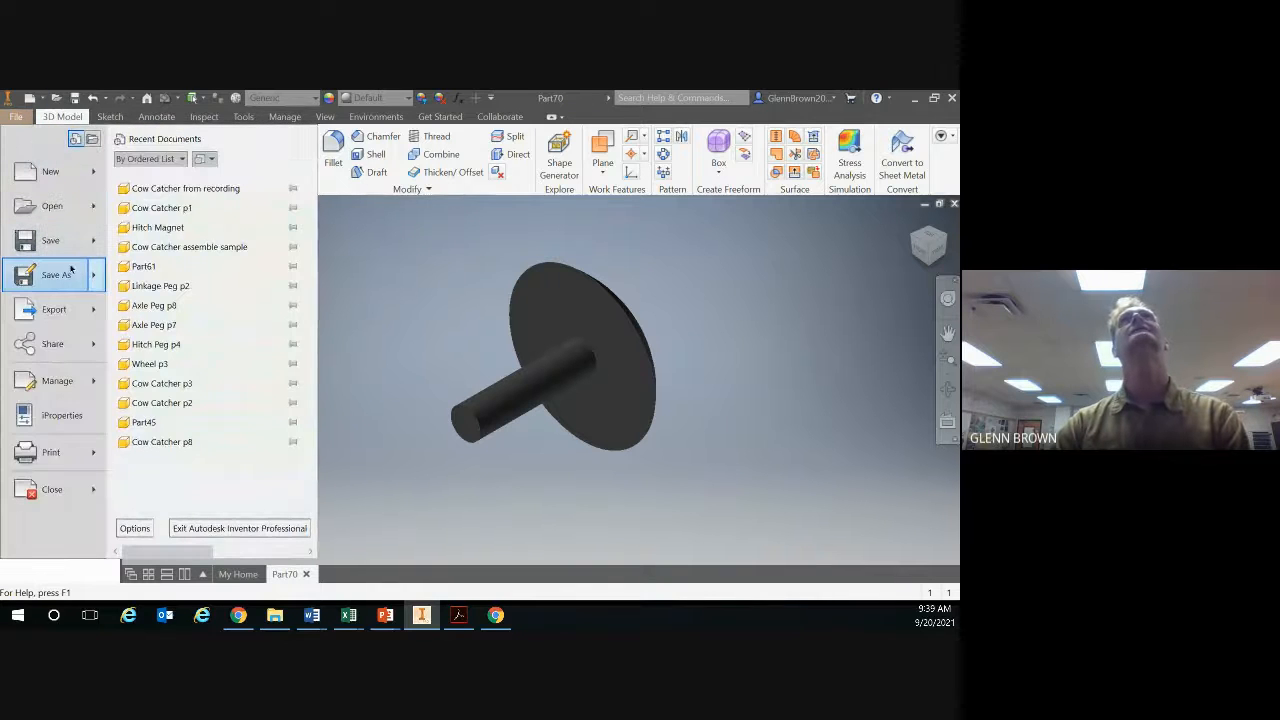
{"action": "left_click", "coordinate": [57, 274]}
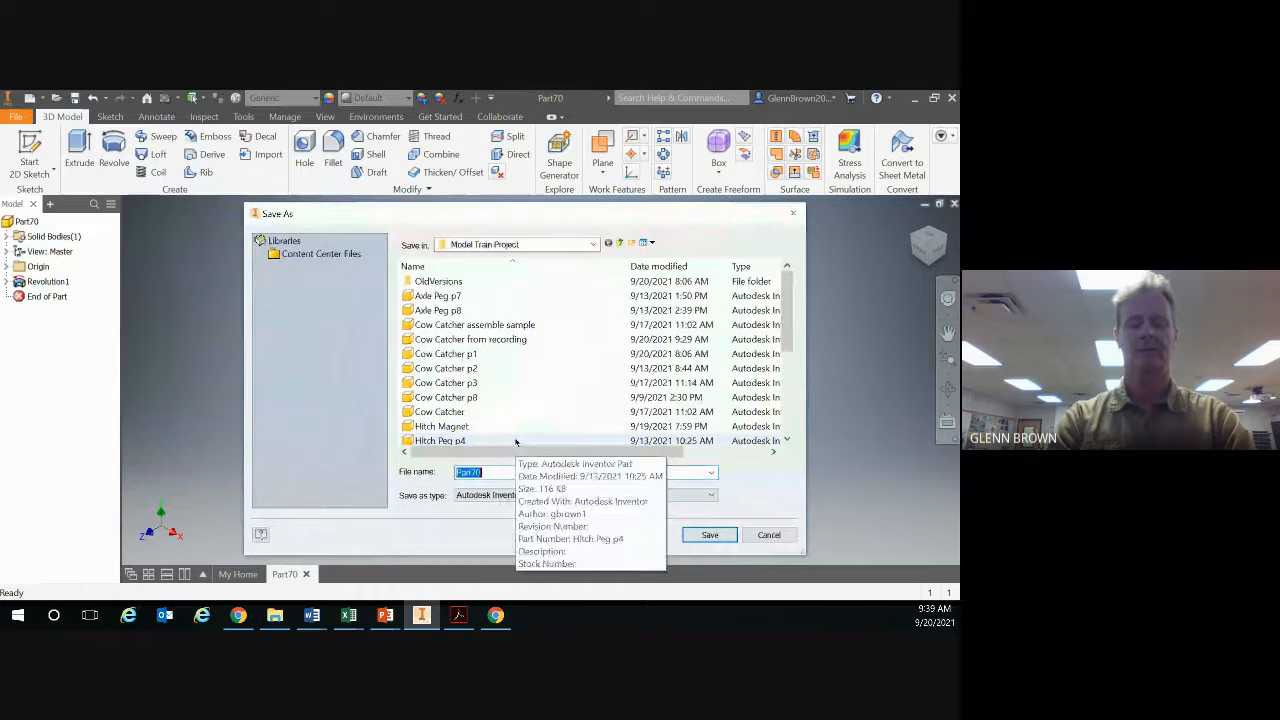
{"action": "type", "text": "Linkage Peg"}
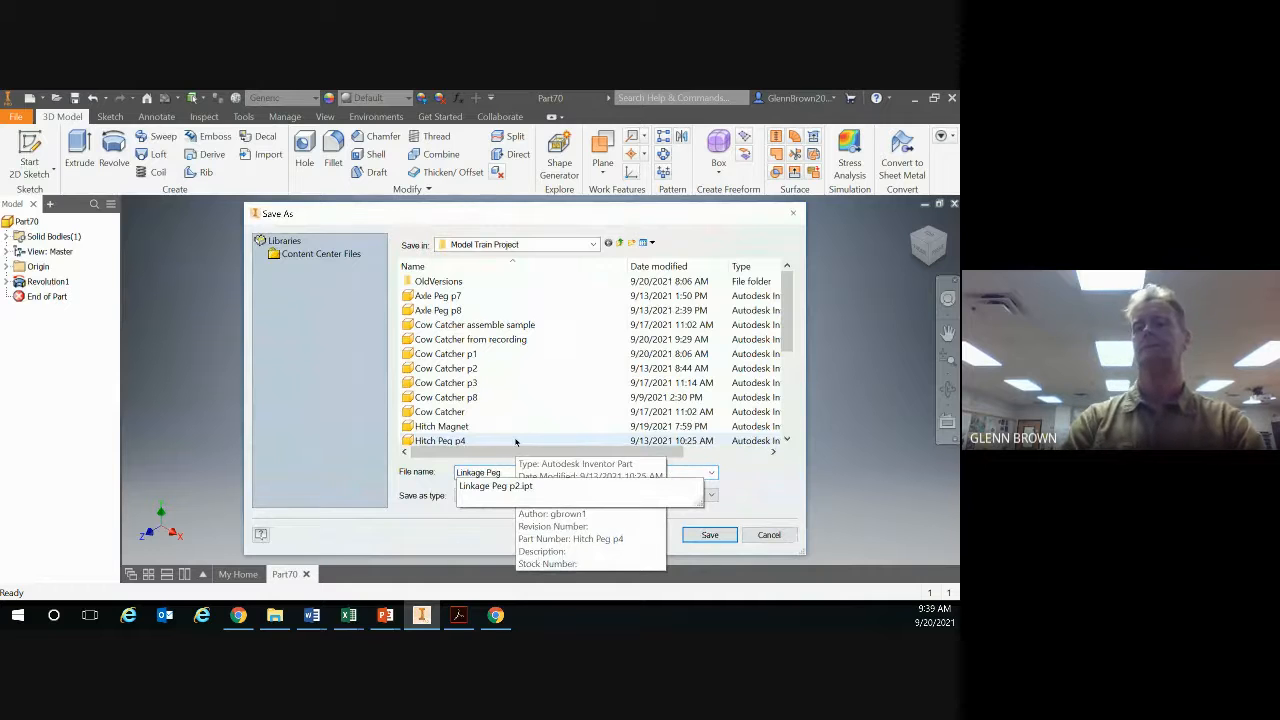
{"action": "left_click", "coordinate": [709, 534]}
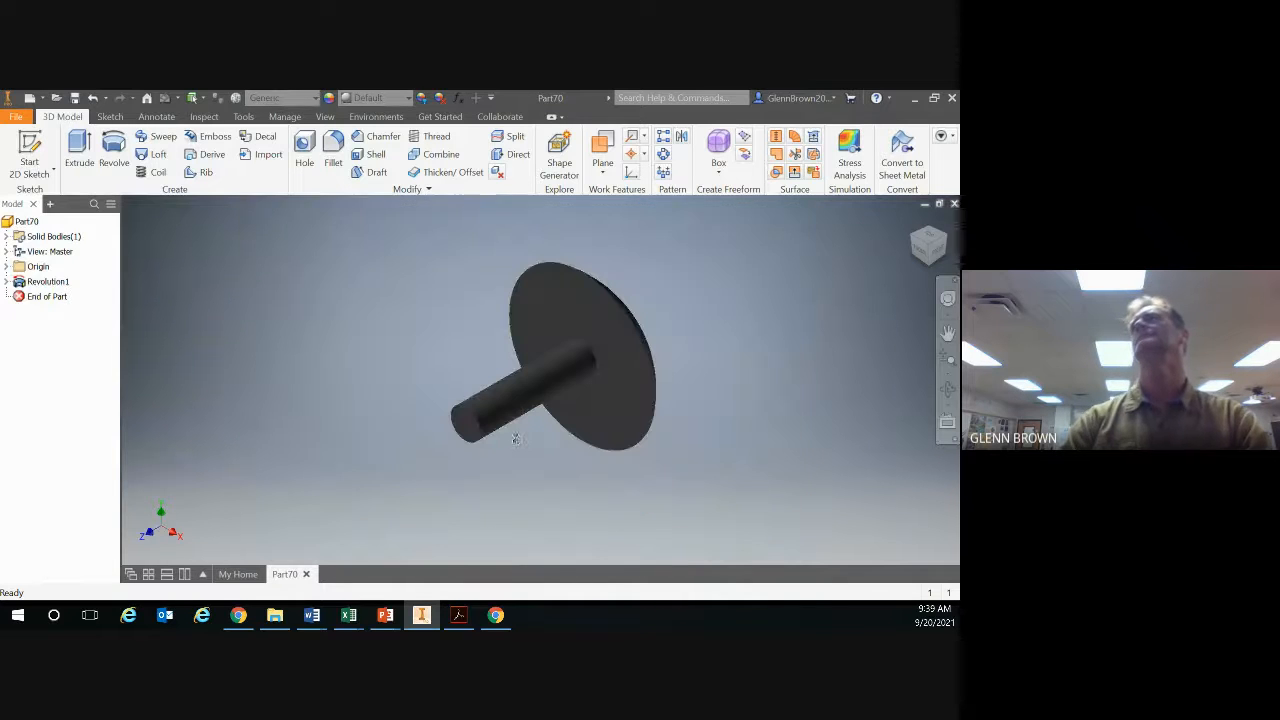